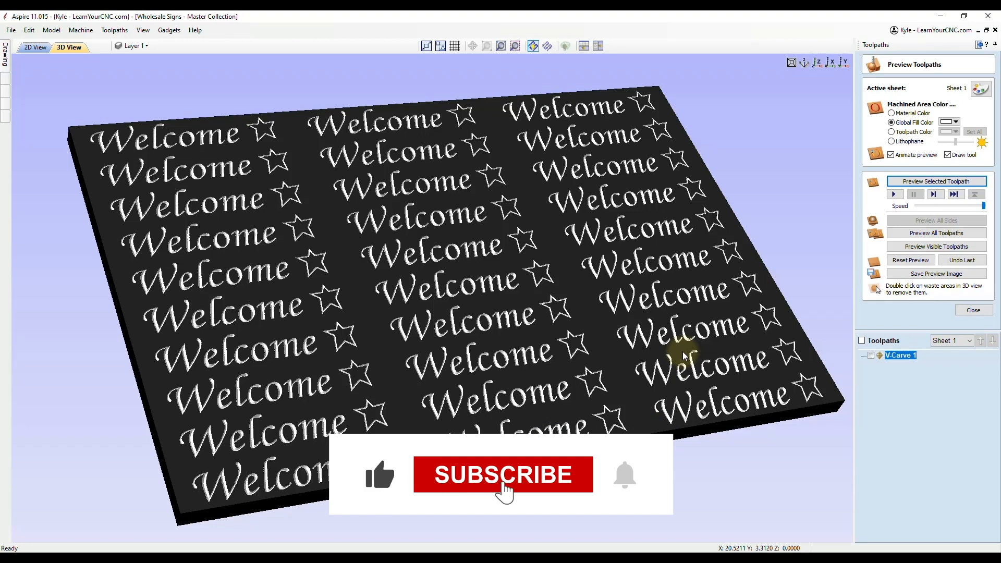
Switch from the Aspire Welcome sign preview to a photo of black-painted notched boards
{"action": "left_click", "coordinate": [502, 474]}
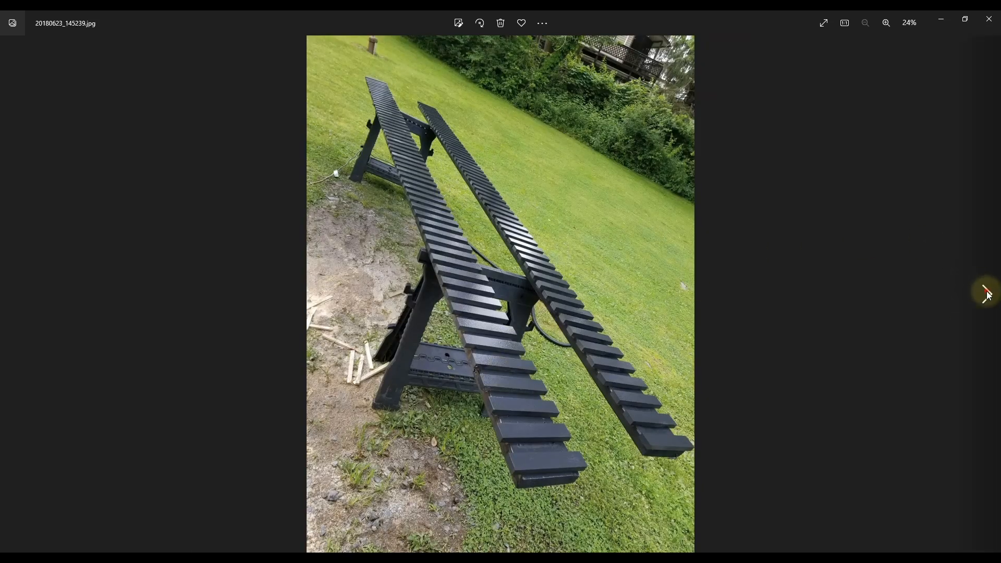
Browse through photos of finished CNC-carved sign sheets until the Pumpkin Patch batch appears
{"action": "left_click", "coordinate": [986, 295]}
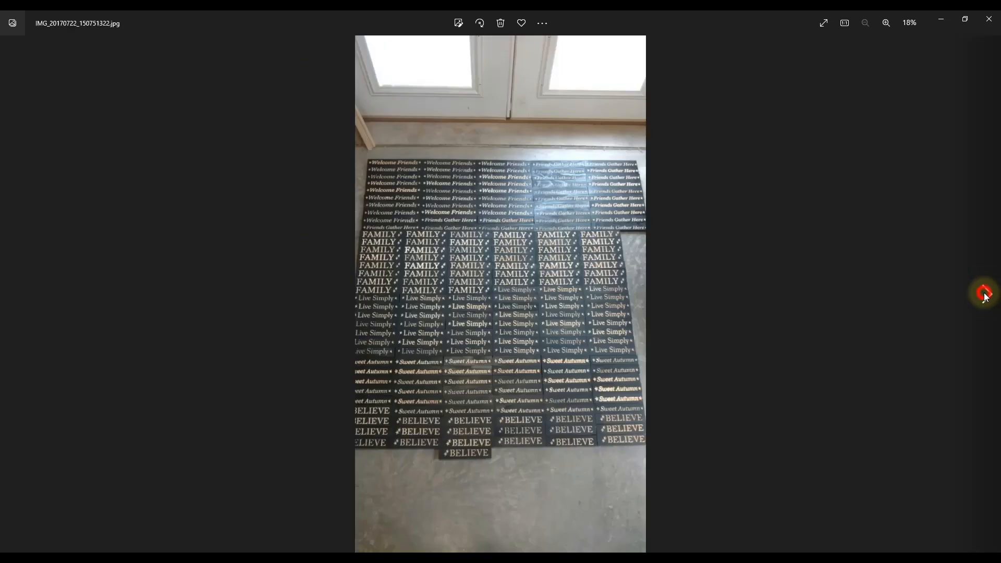
{"action": "left_click", "coordinate": [986, 293]}
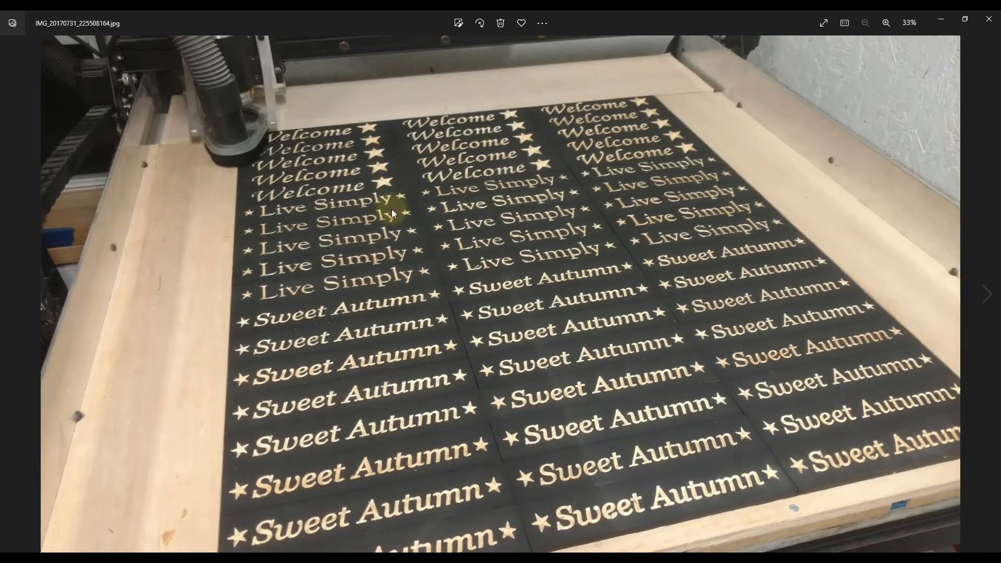
{"action": "mouse_move", "coordinate": [327, 330]}
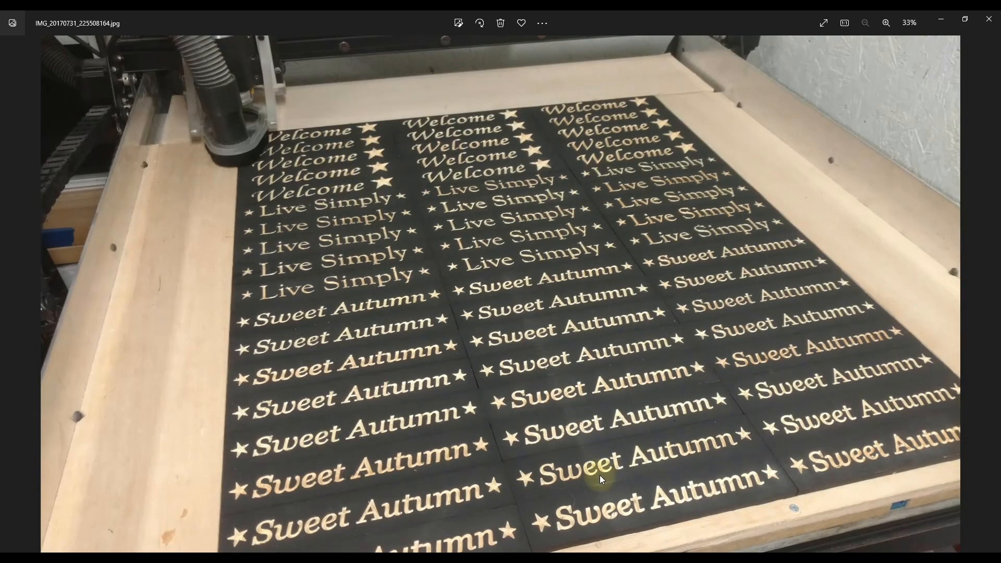
{"action": "mouse_move", "coordinate": [627, 494]}
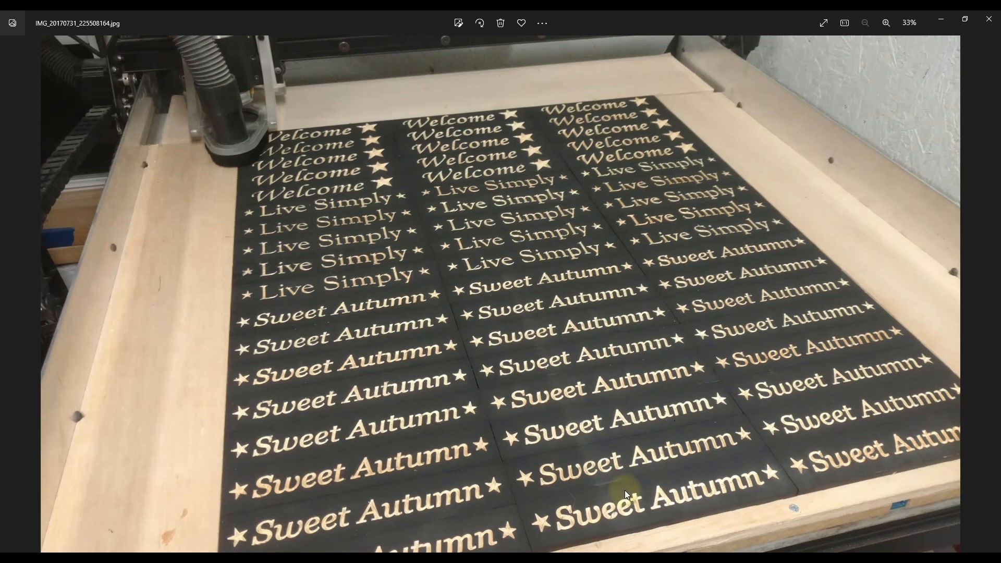
{"action": "mouse_move", "coordinate": [882, 288]}
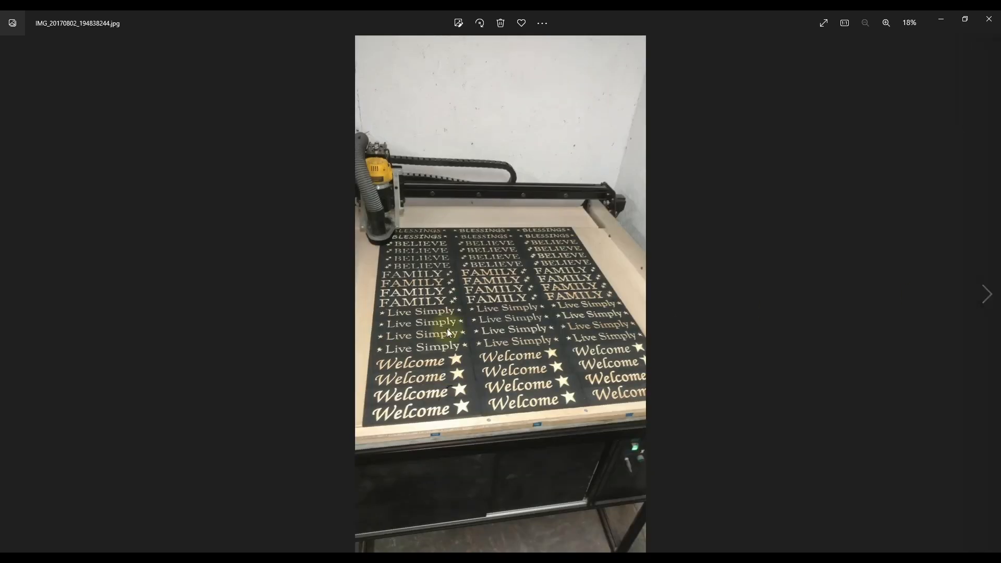
{"action": "mouse_move", "coordinate": [578, 394]}
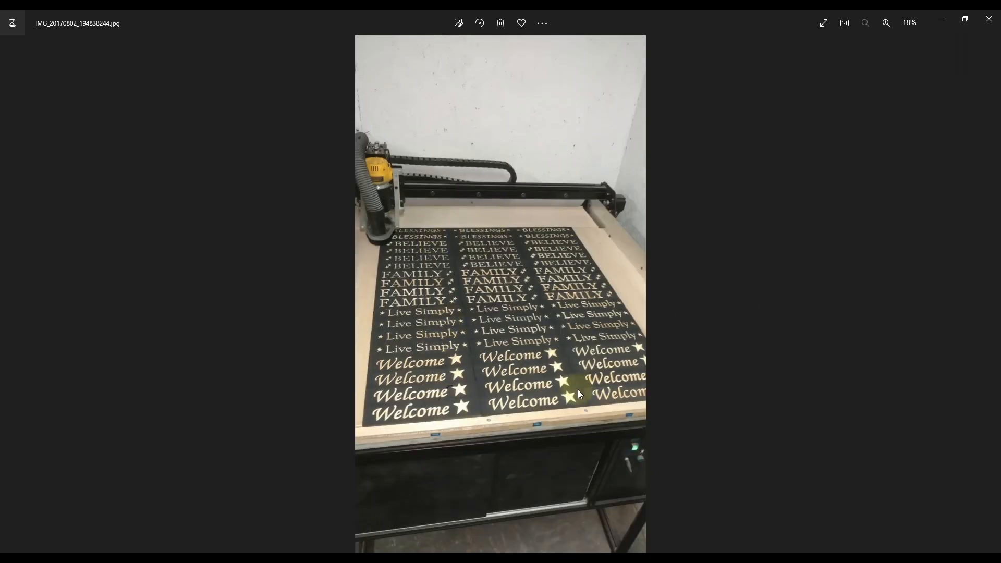
{"action": "left_click", "coordinate": [979, 289]}
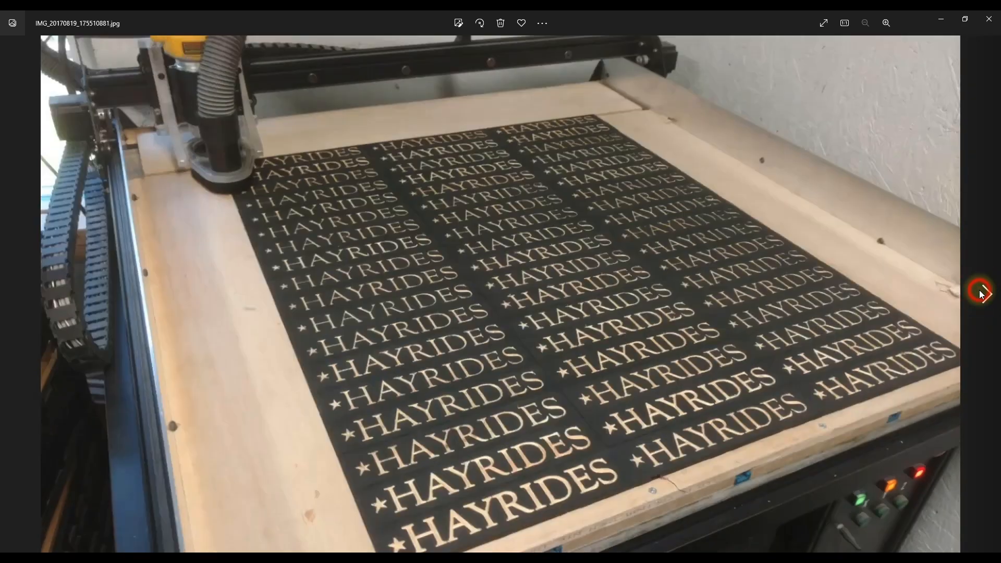
{"action": "left_click", "coordinate": [984, 294]}
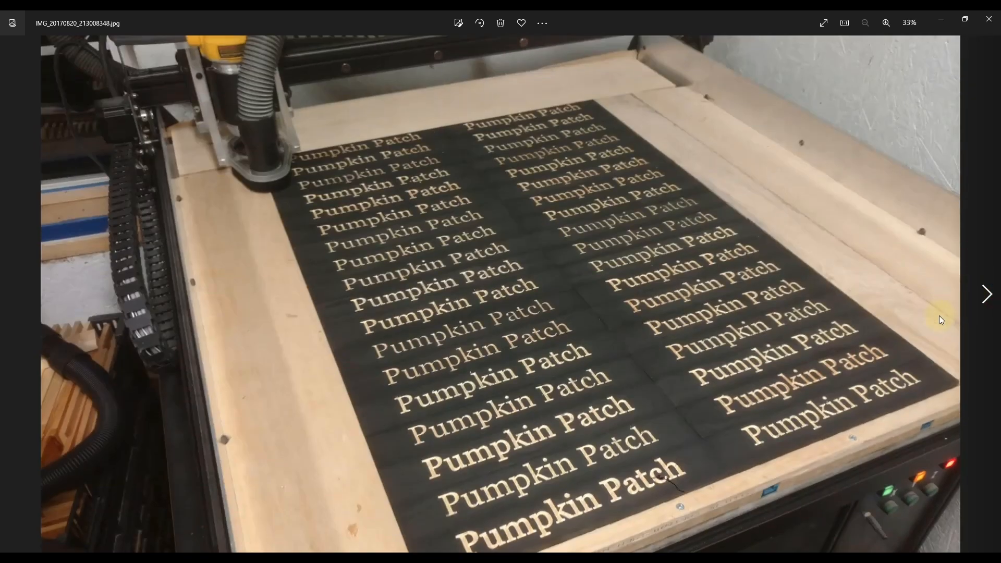
{"action": "mouse_move", "coordinate": [850, 341]}
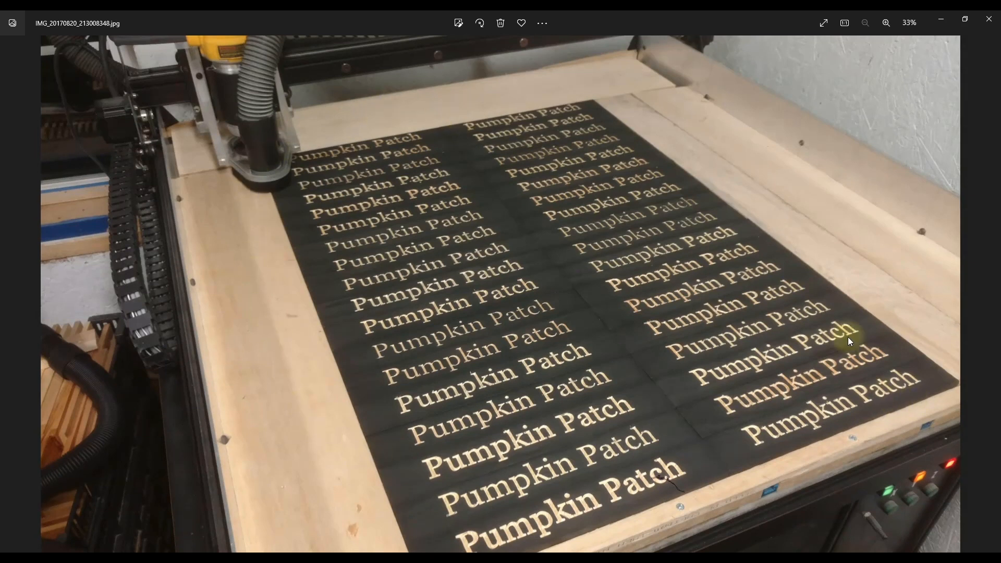
{"action": "mouse_move", "coordinate": [308, 128]}
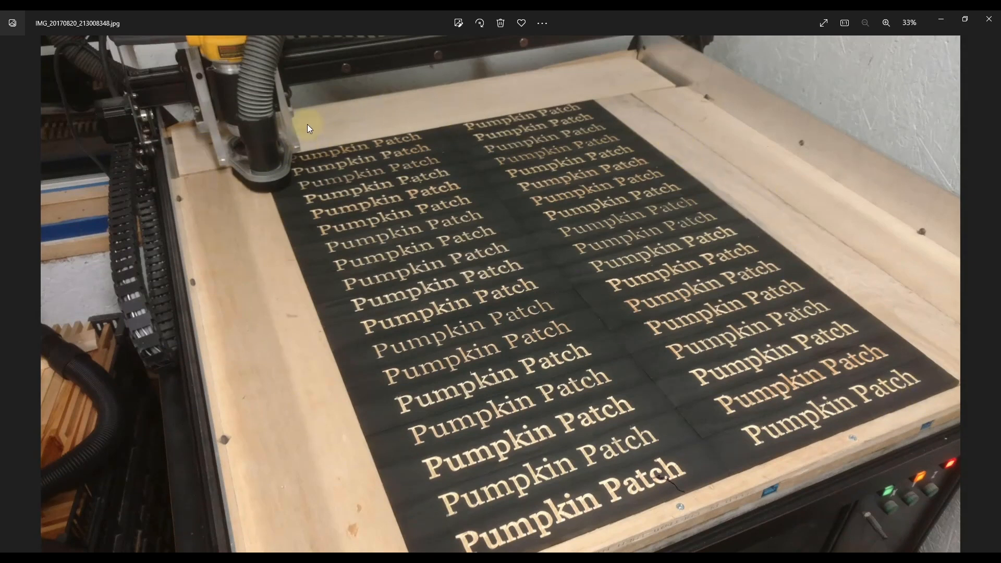
{"action": "mouse_move", "coordinate": [345, 139]}
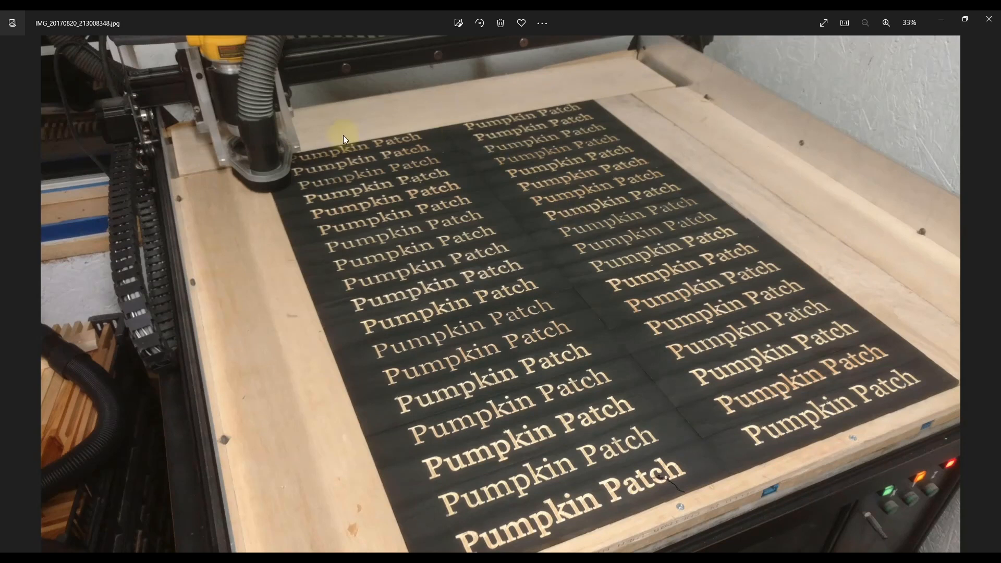
{"action": "mouse_move", "coordinate": [452, 239]}
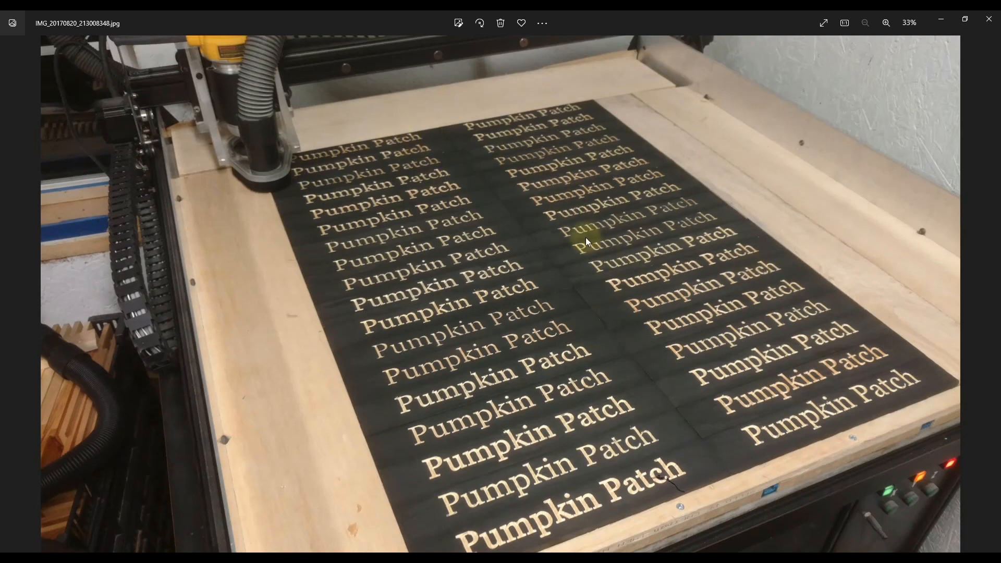
{"action": "mouse_move", "coordinate": [612, 343]}
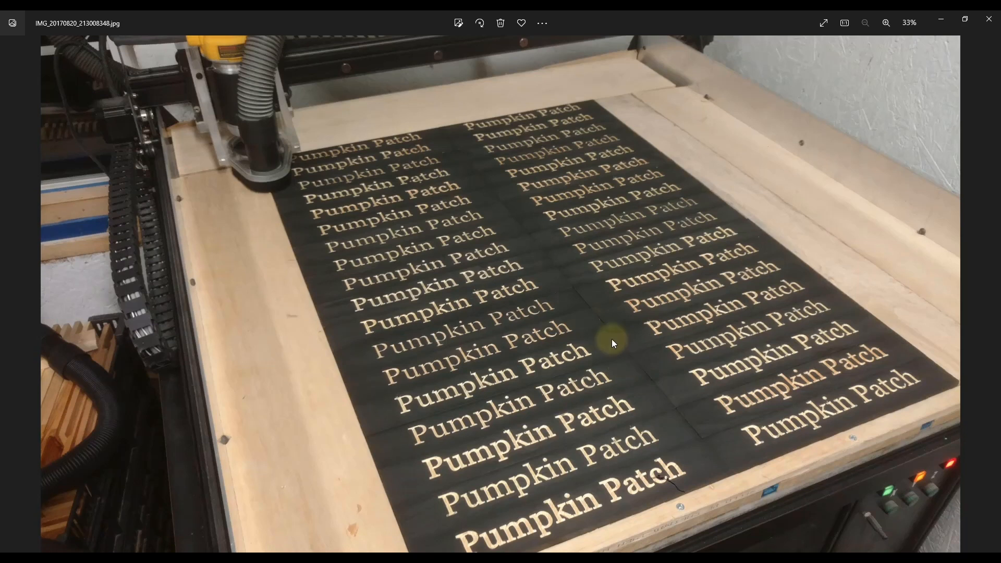
{"action": "mouse_move", "coordinate": [453, 441]}
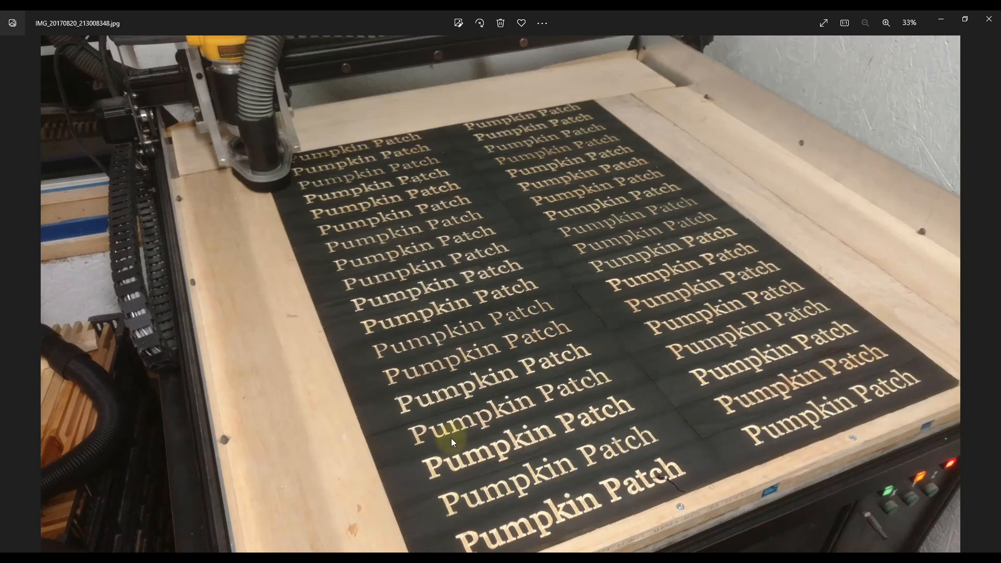
{"action": "mouse_move", "coordinate": [762, 547]}
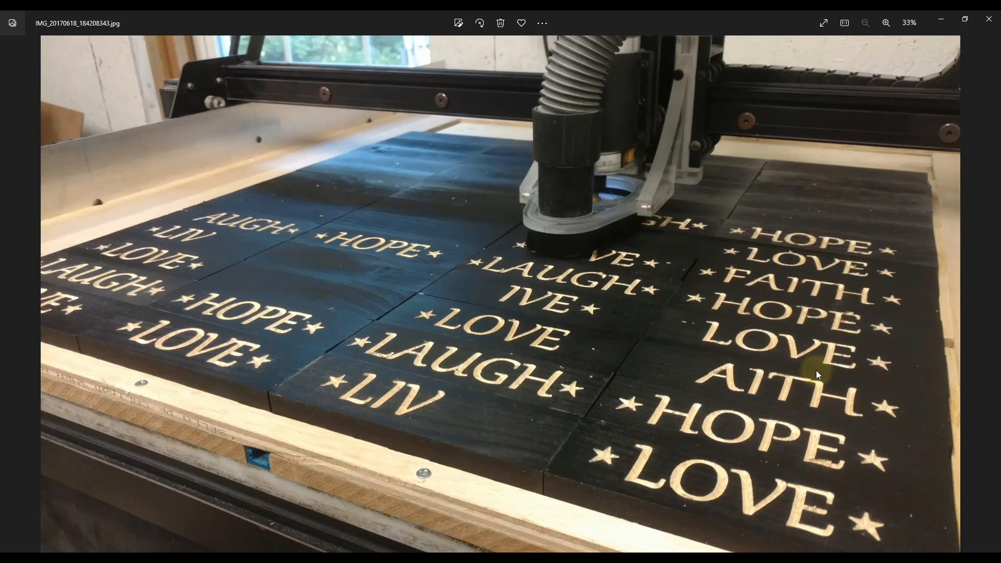
{"action": "mouse_move", "coordinate": [472, 372]}
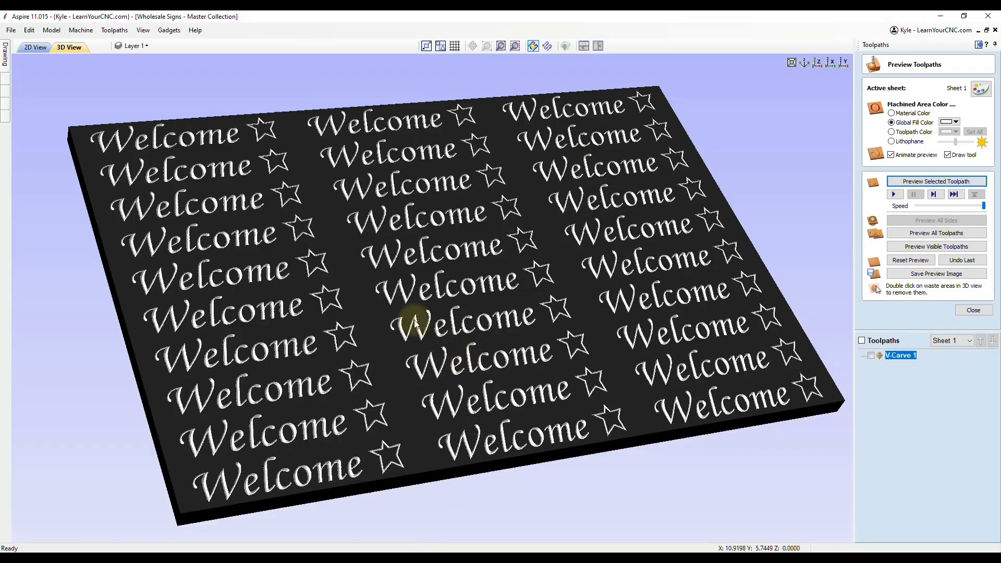
{"action": "left_click", "coordinate": [36, 46]}
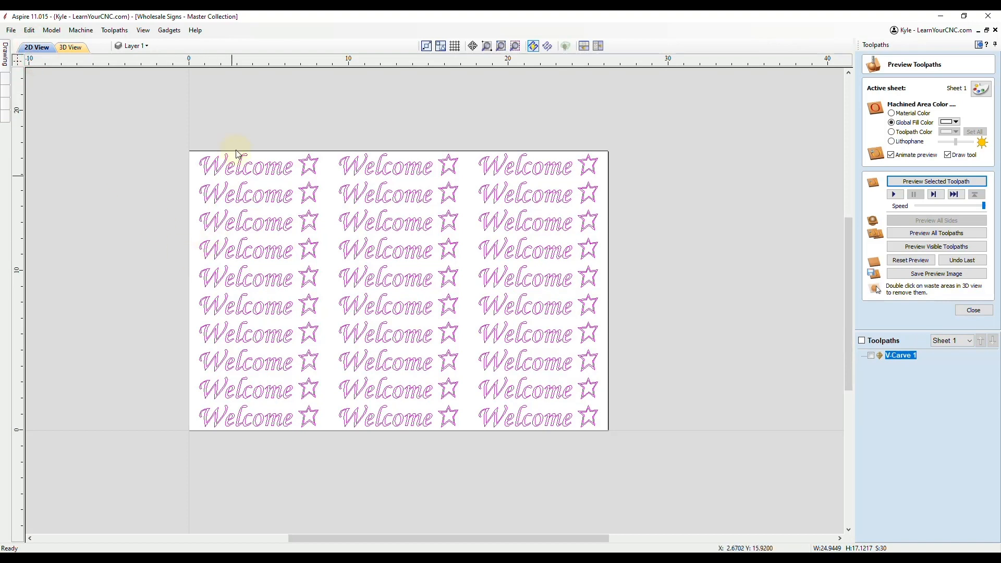
{"action": "mouse_move", "coordinate": [326, 399]}
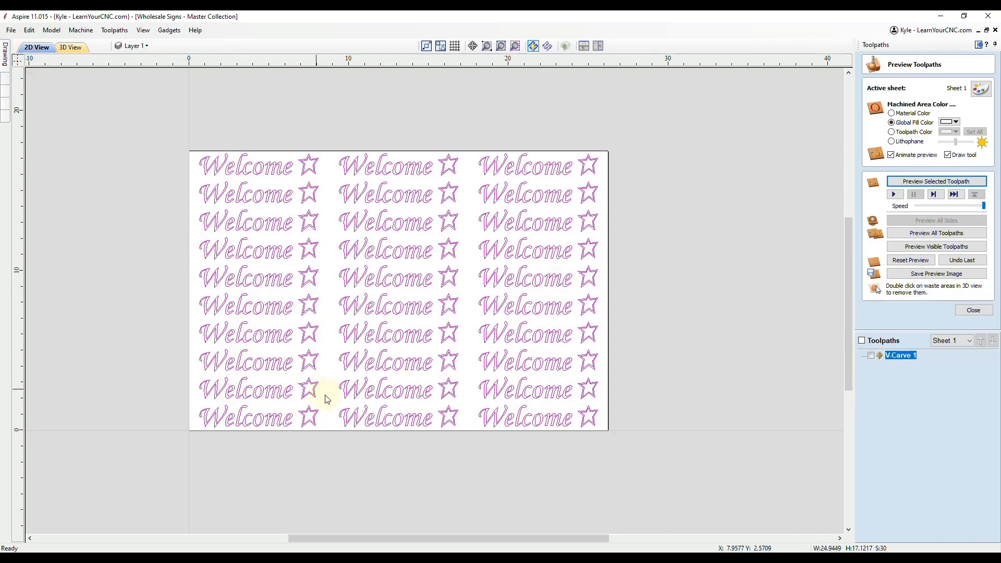
{"action": "left_click", "coordinate": [306, 415]}
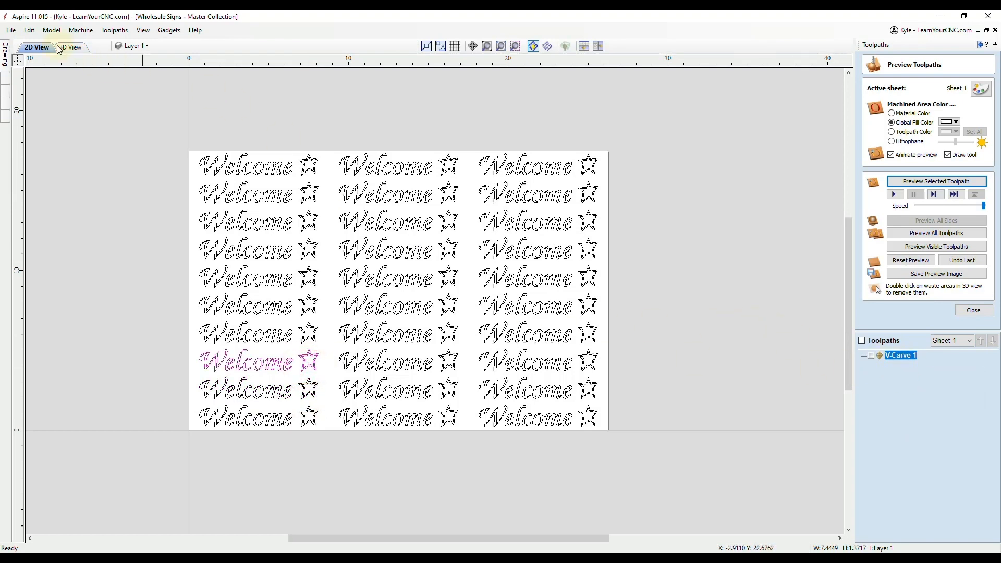
{"action": "left_click", "coordinate": [69, 46]}
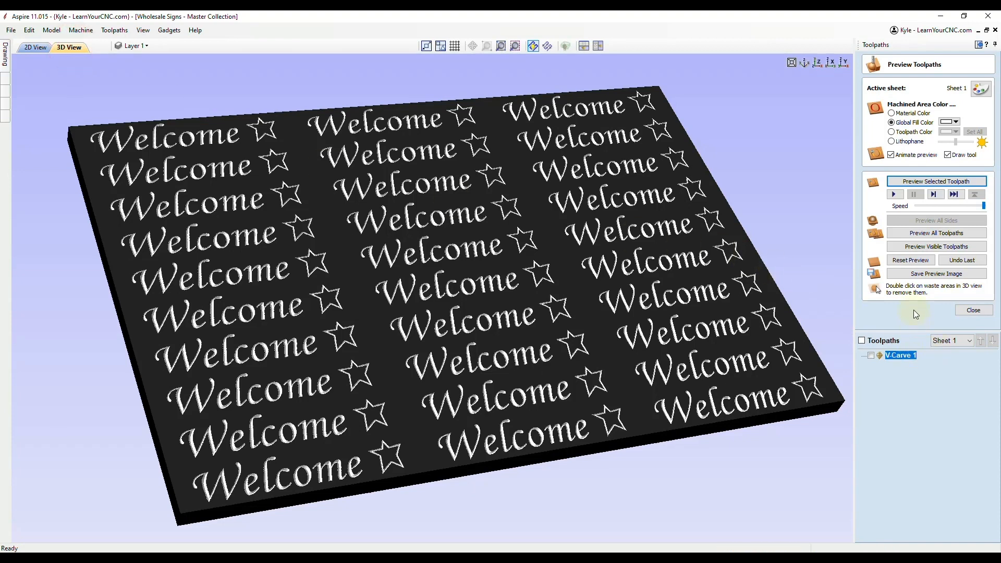
Reset to blank material and replay the full V-Carve preview of all 30 Welcome signs
{"action": "left_click", "coordinate": [911, 260]}
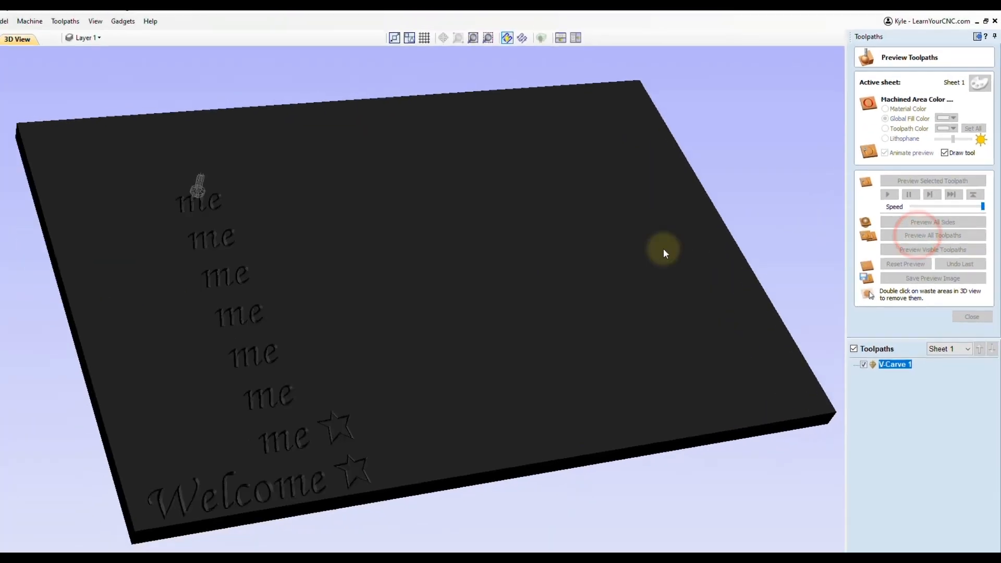
{"action": "left_click", "coordinate": [932, 236]}
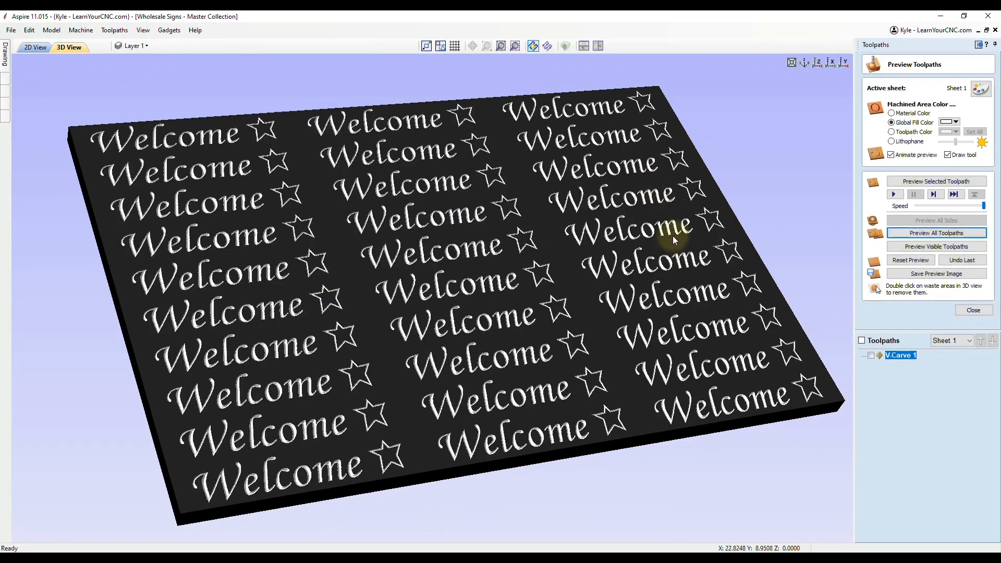
{"action": "mouse_move", "coordinate": [498, 171]}
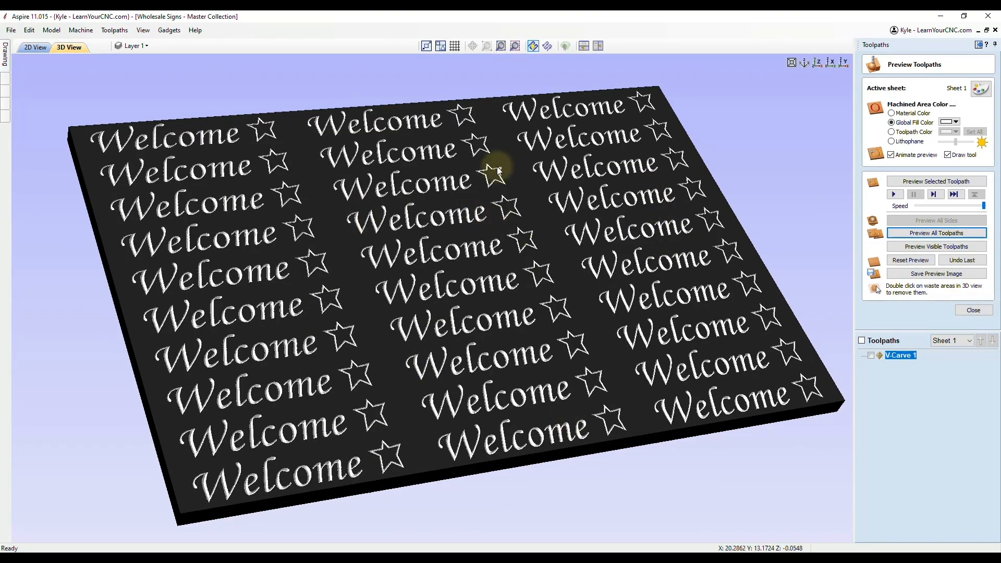
{"action": "mouse_move", "coordinate": [305, 212]}
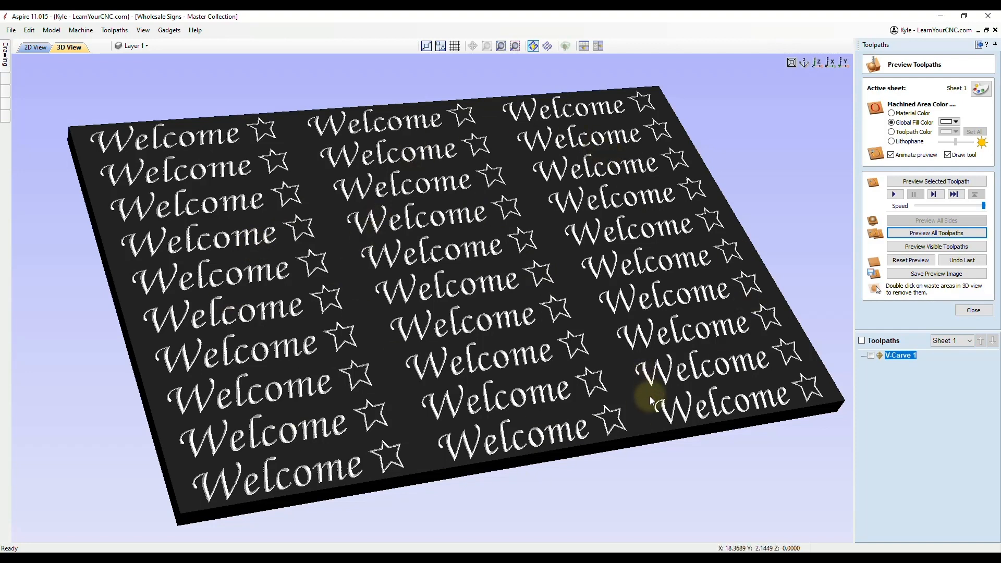
{"action": "mouse_move", "coordinate": [329, 401]}
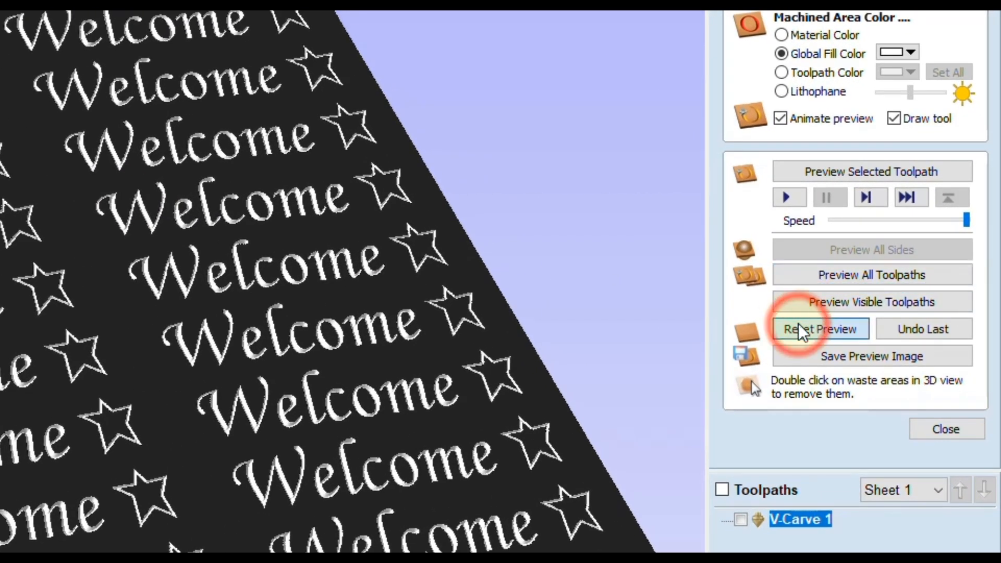
Reset the preview to blank material and replay V-Carve 1 carving the Welcome sign grid
{"action": "left_click", "coordinate": [820, 328]}
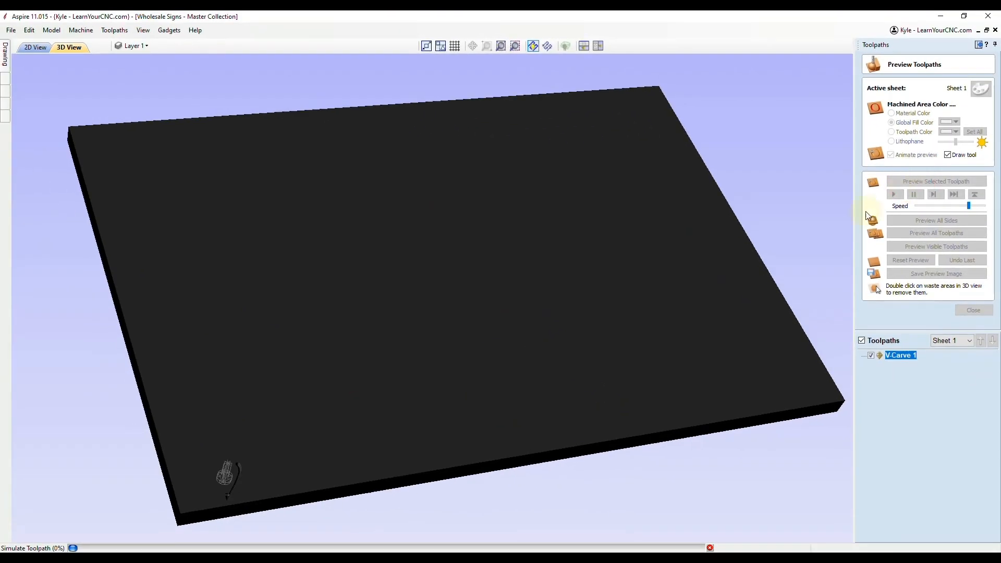
{"action": "left_click", "coordinate": [892, 194]}
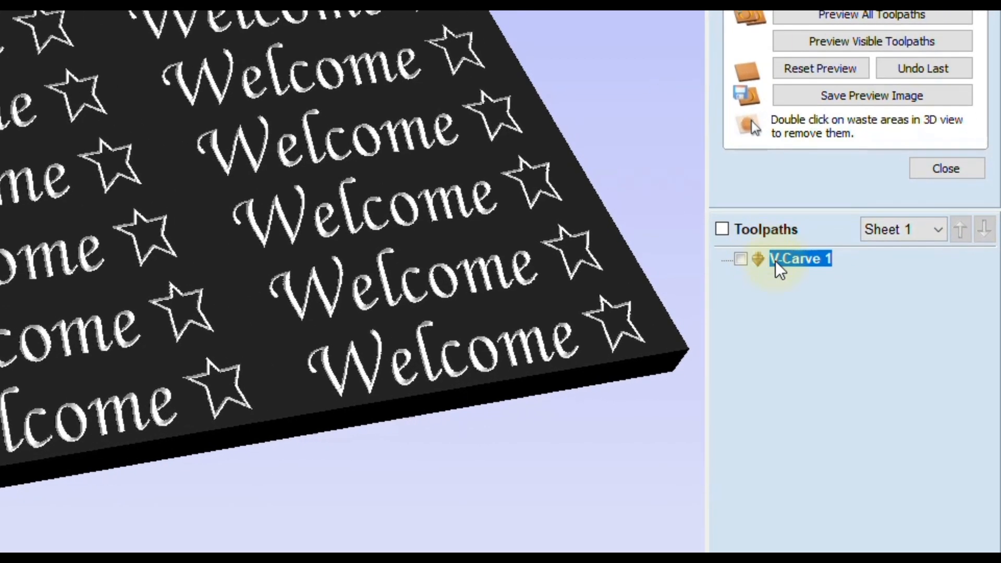
{"action": "mouse_move", "coordinate": [801, 258]}
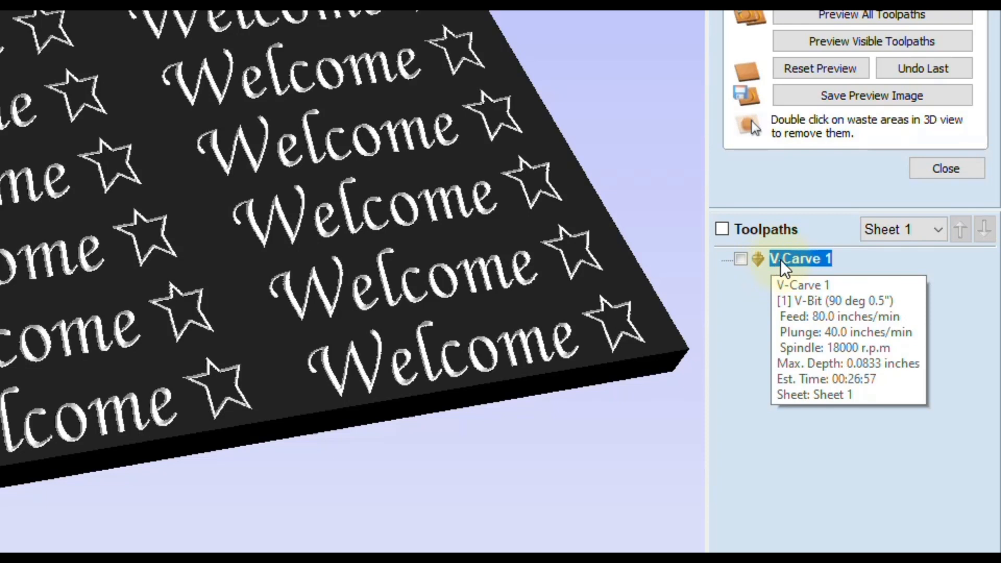
Reopen V-Carve 1 settings and enable Use Vector Selection Order
{"action": "double_click", "coordinate": [799, 258]}
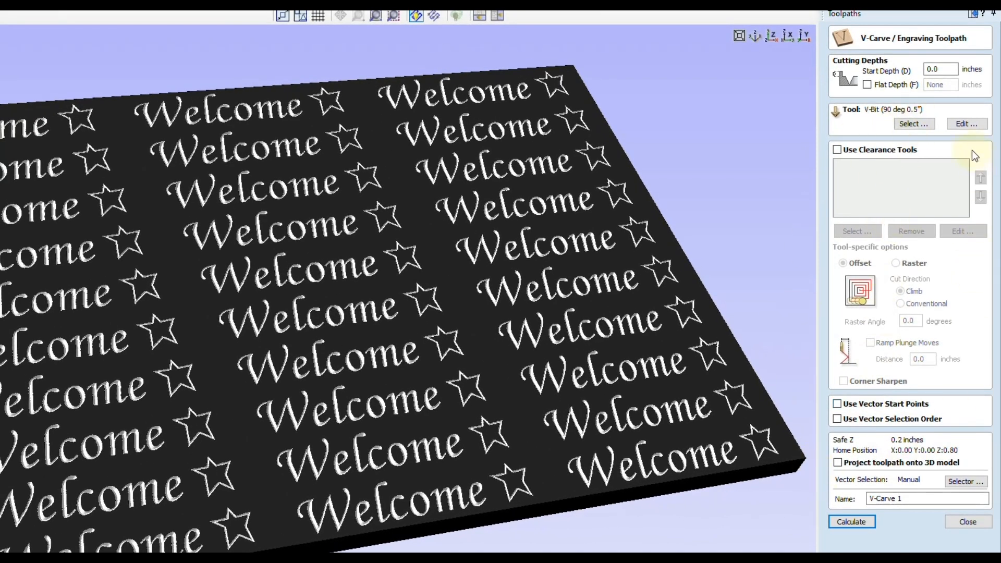
{"action": "mouse_move", "coordinate": [882, 127]}
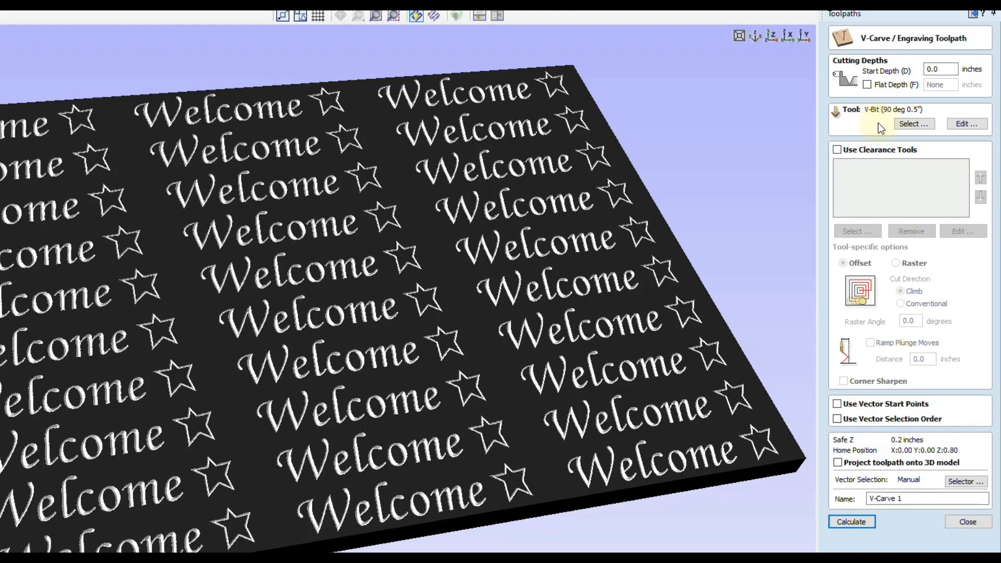
{"action": "mouse_move", "coordinate": [295, 508]}
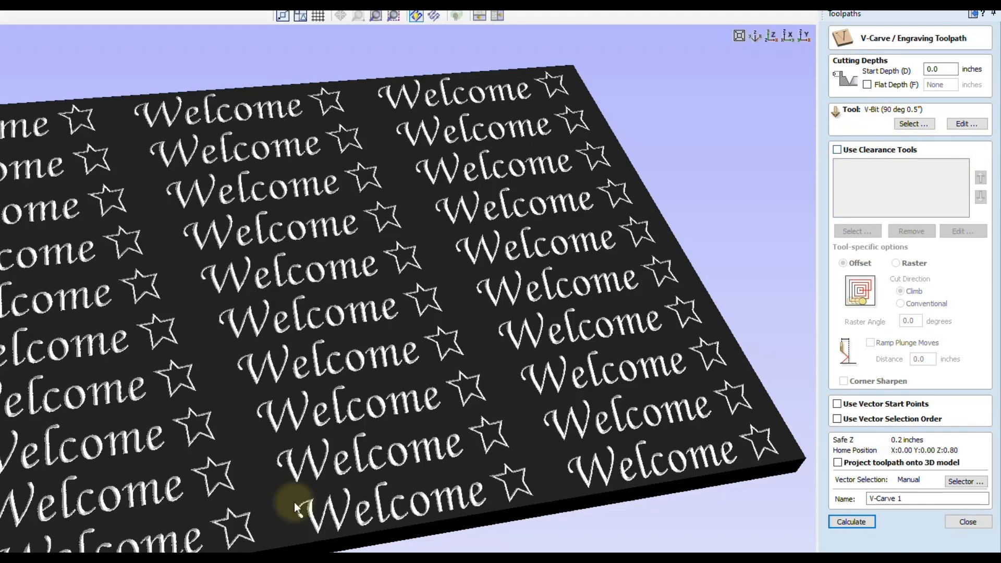
{"action": "mouse_move", "coordinate": [57, 180]}
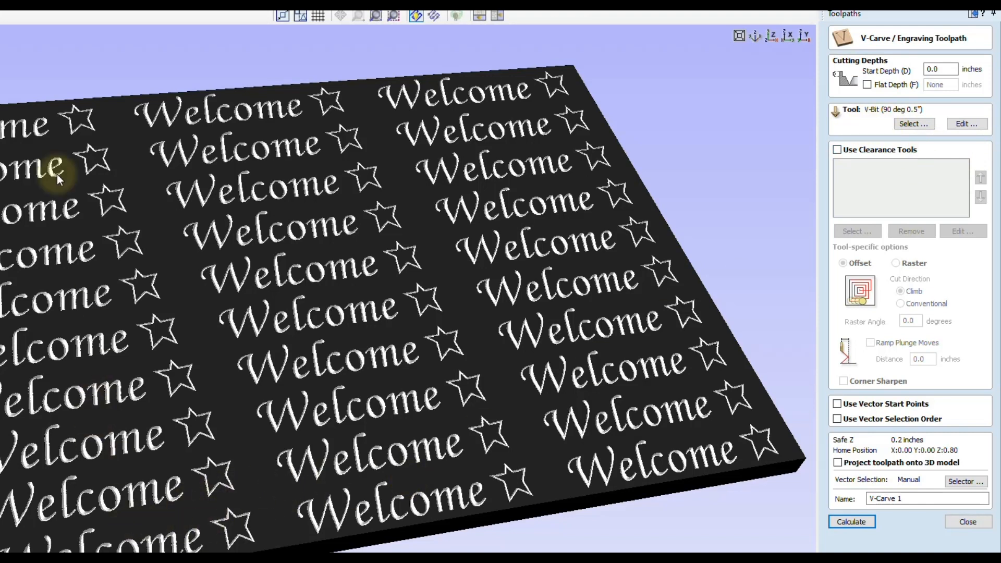
{"action": "mouse_move", "coordinate": [107, 197]}
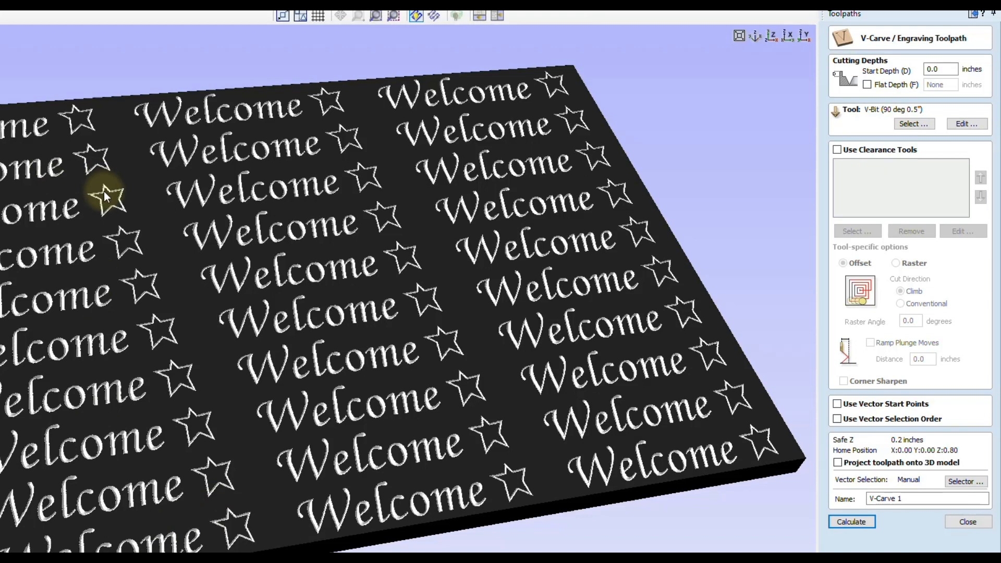
{"action": "mouse_move", "coordinate": [179, 271]}
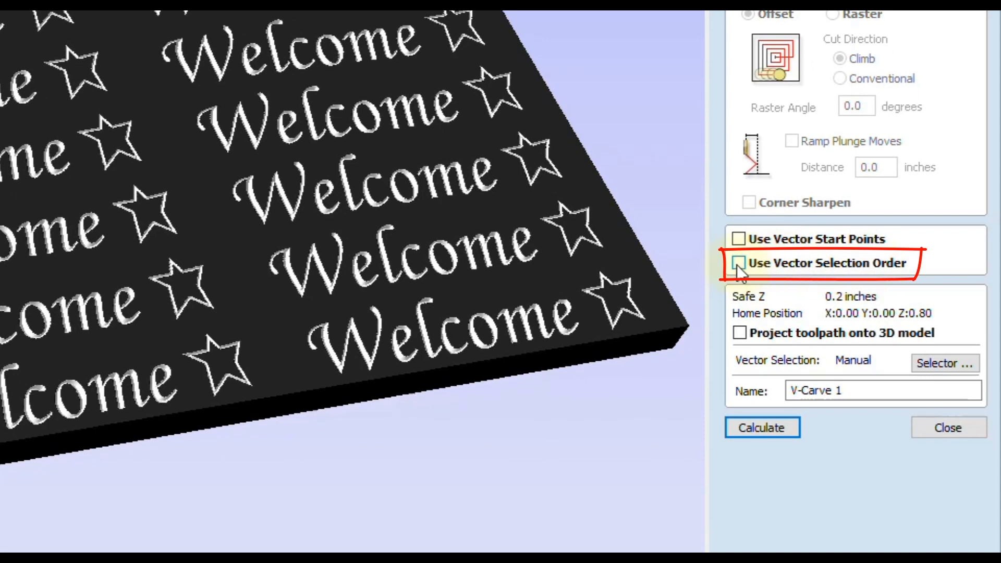
{"action": "left_click", "coordinate": [740, 262]}
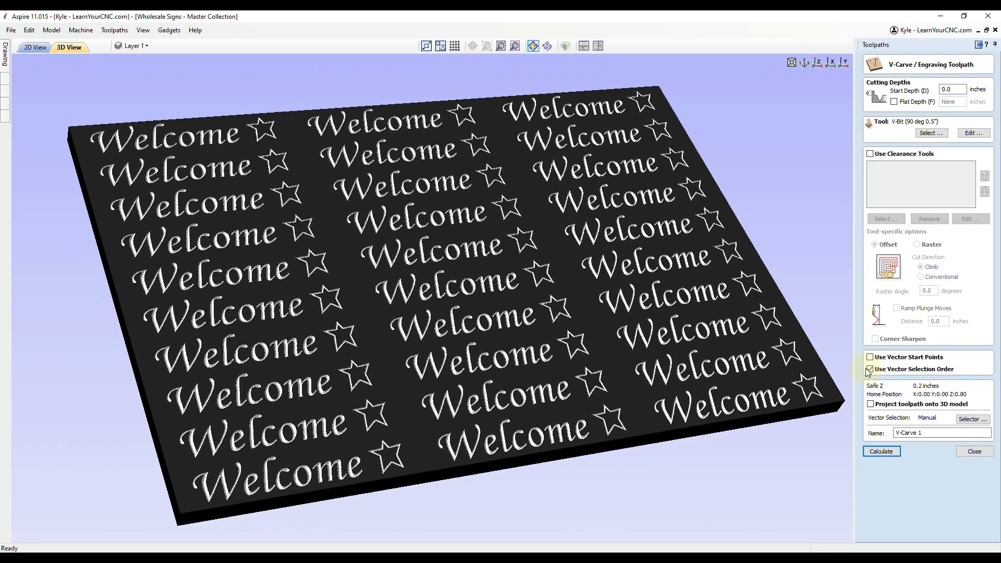
{"action": "left_click", "coordinate": [870, 369]}
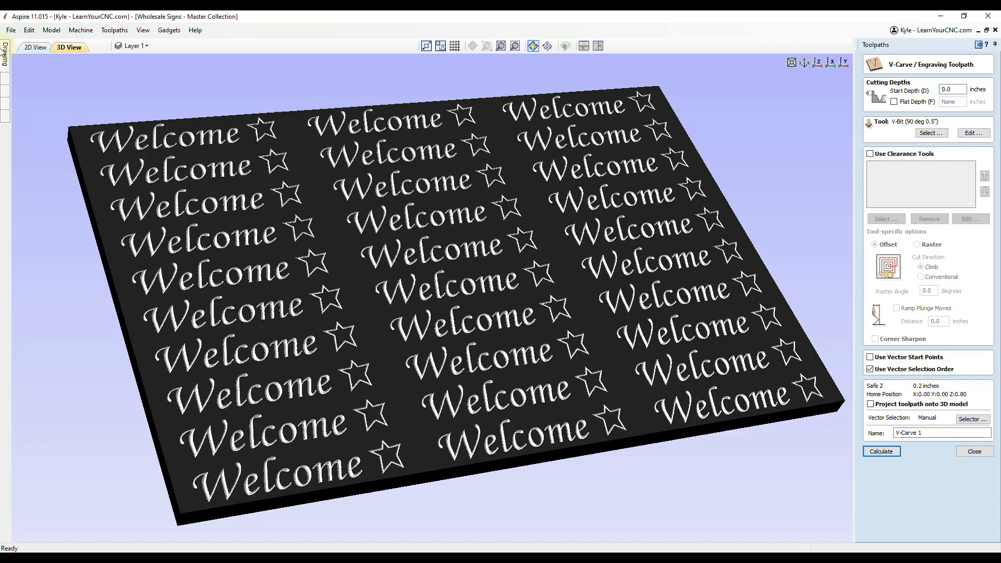
In 2D View, deselect everything, then pick all 30 signs bottom row upward, left to right
{"action": "left_click", "coordinate": [36, 47]}
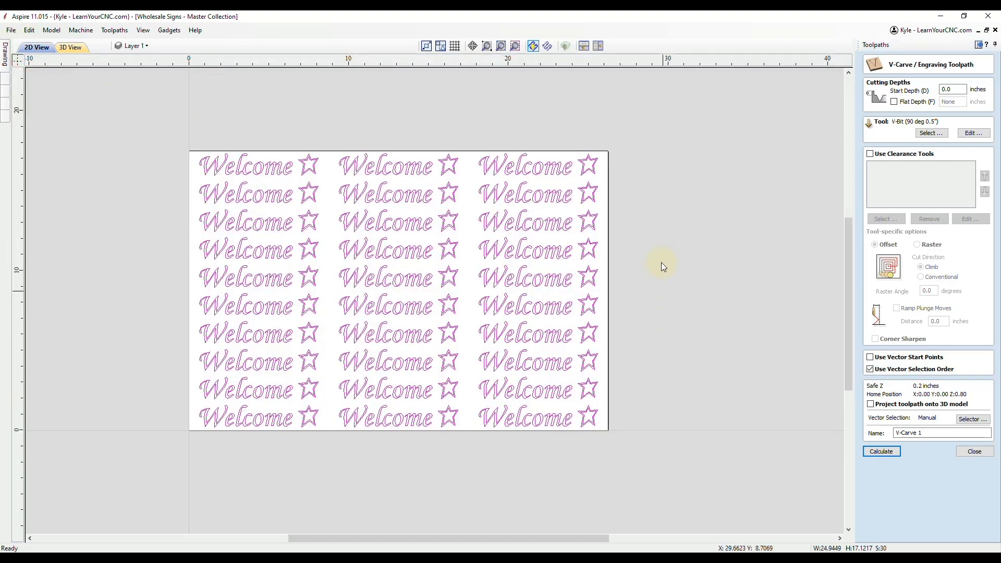
{"action": "left_click", "coordinate": [674, 179]}
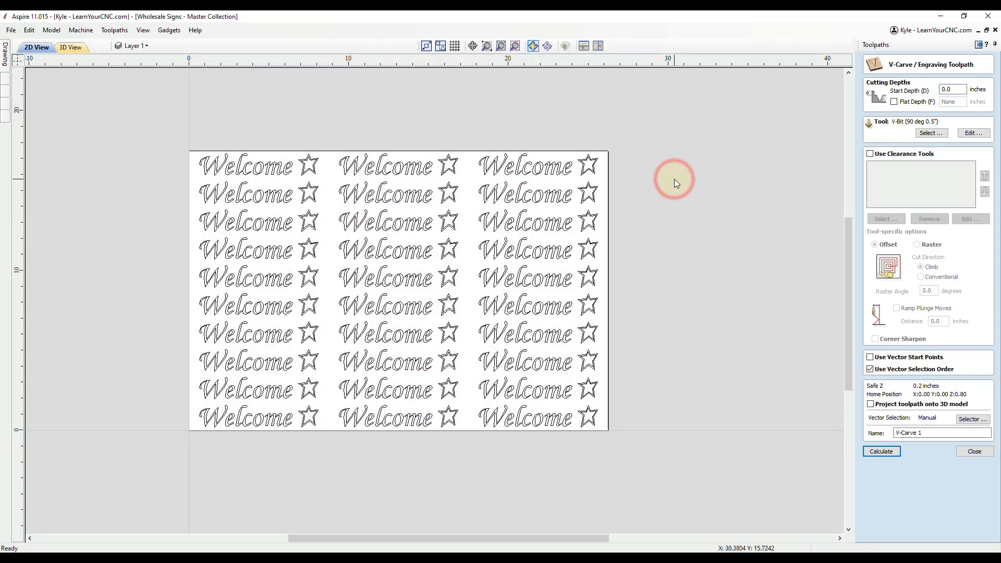
{"action": "mouse_move", "coordinate": [259, 421]}
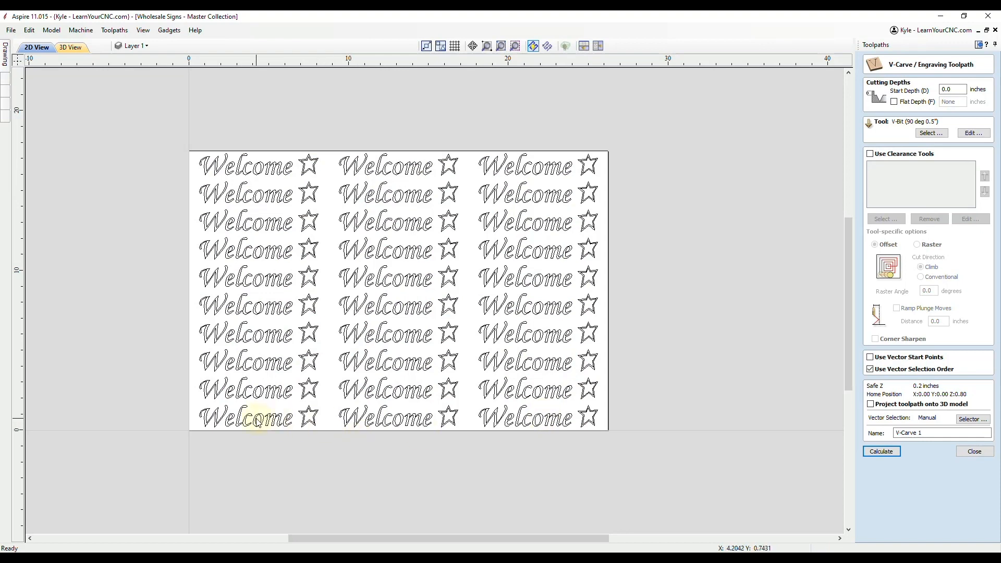
{"action": "mouse_move", "coordinate": [450, 207]}
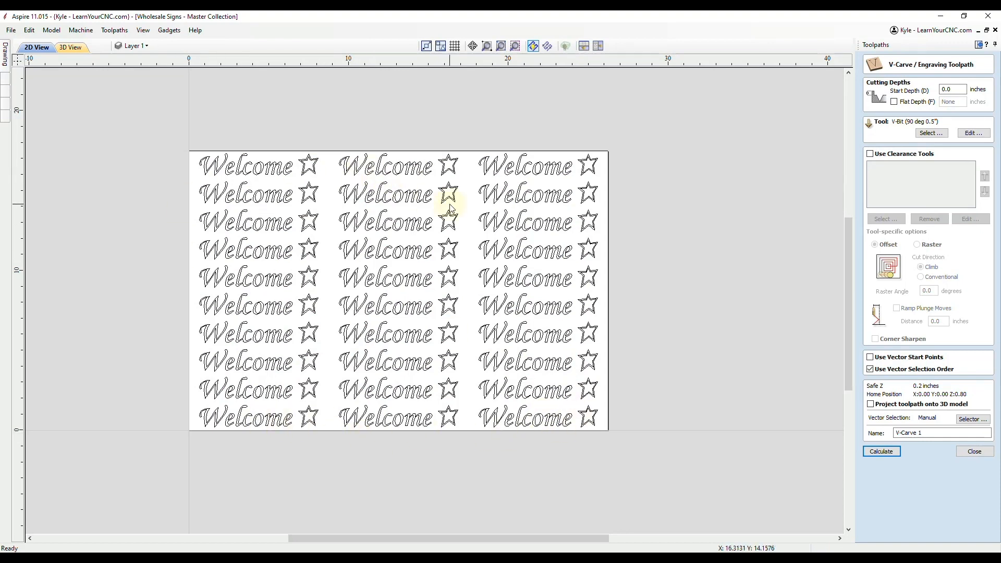
{"action": "mouse_move", "coordinate": [255, 418]}
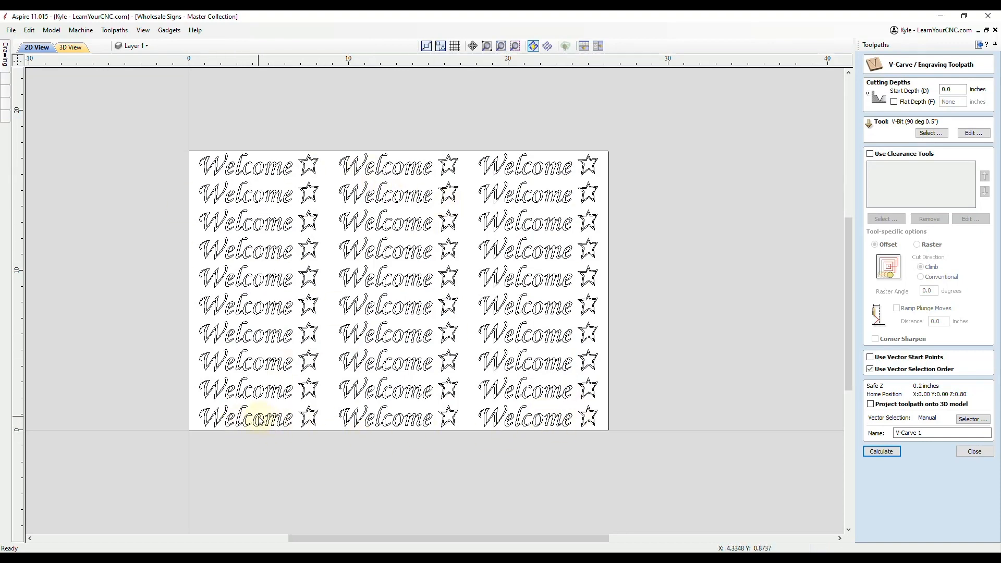
{"action": "left_click", "coordinate": [259, 417]}
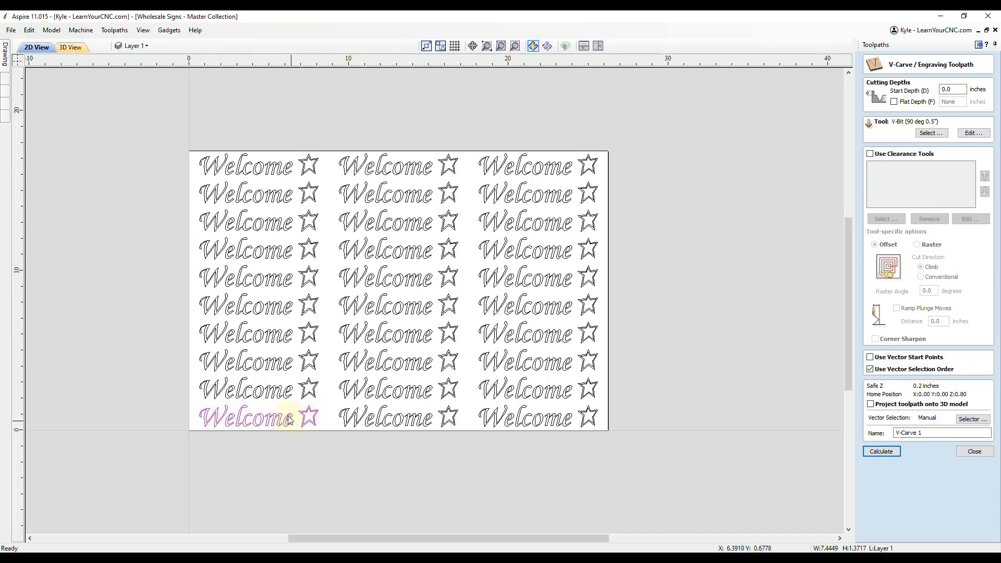
{"action": "mouse_move", "coordinate": [291, 424]}
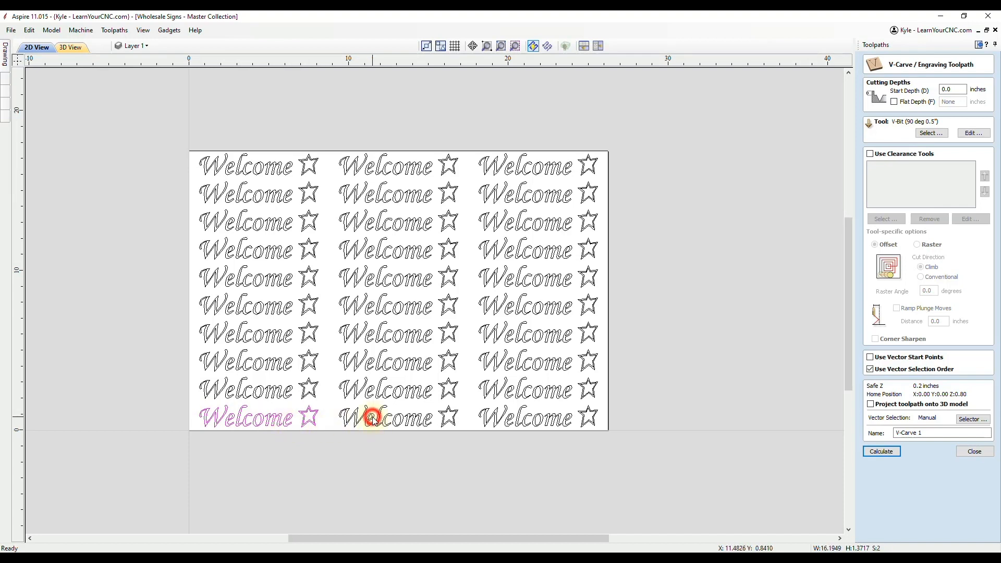
{"action": "left_click", "coordinate": [385, 418]}
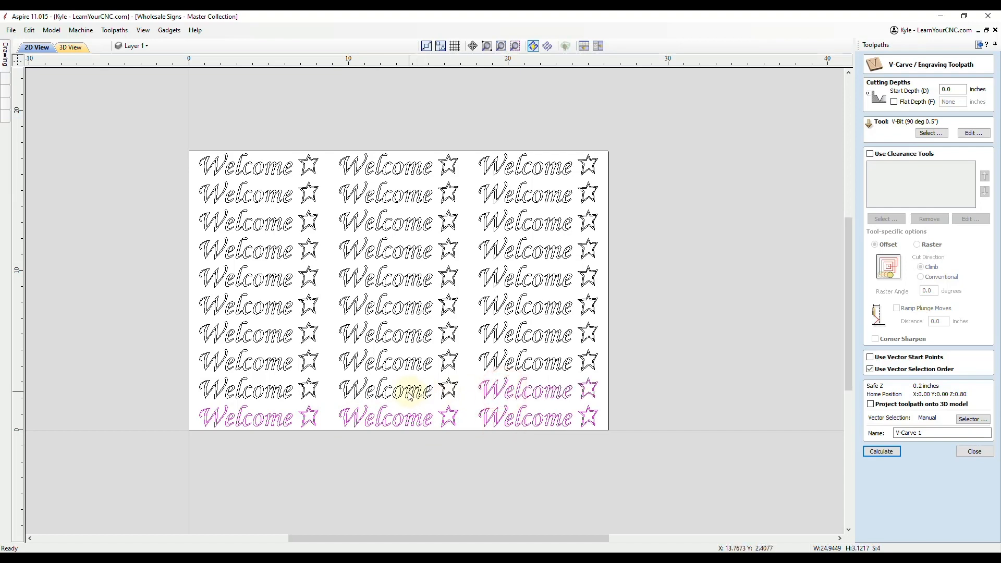
{"action": "left_click", "coordinate": [287, 361]}
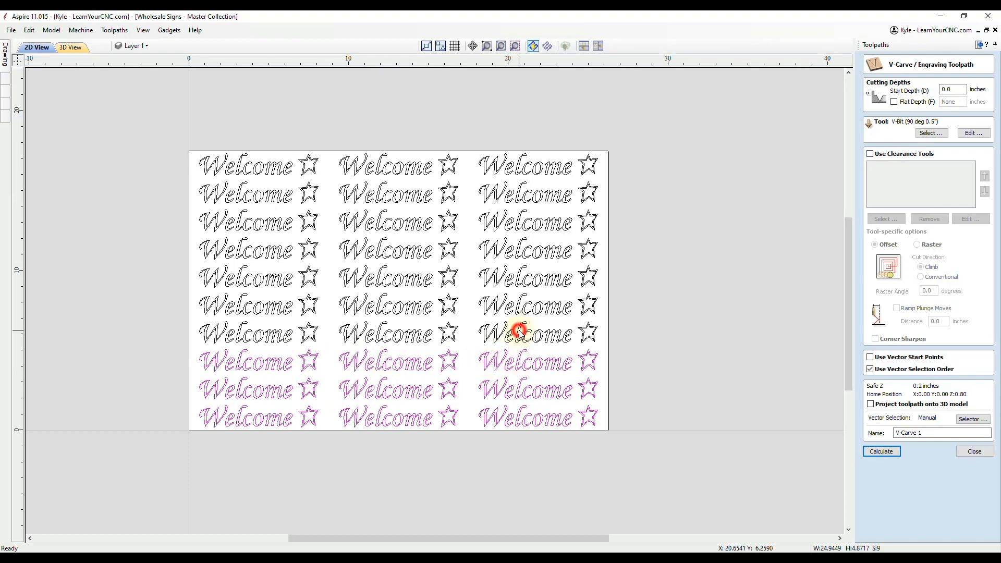
{"action": "left_click", "coordinate": [311, 333]}
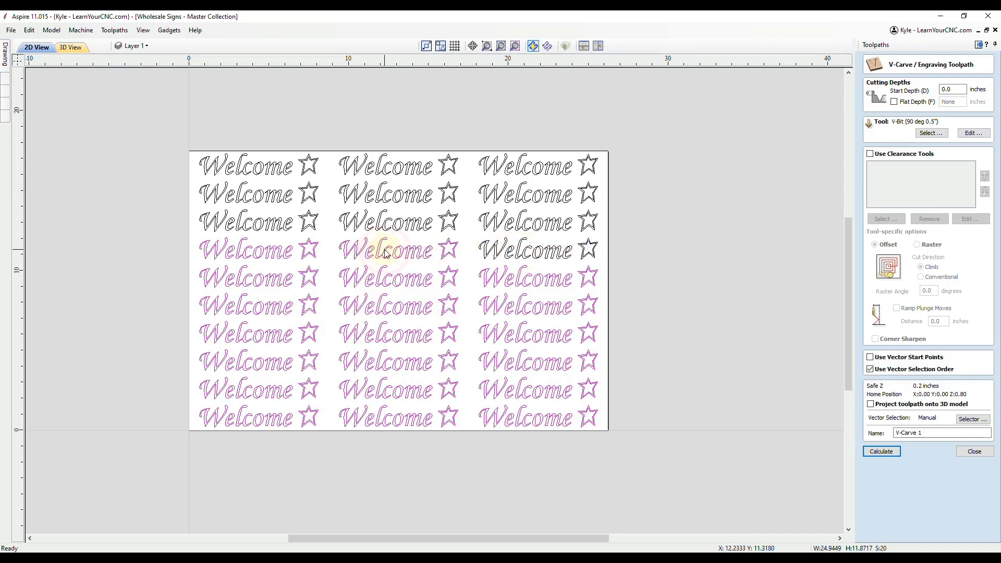
{"action": "left_click", "coordinate": [498, 222]}
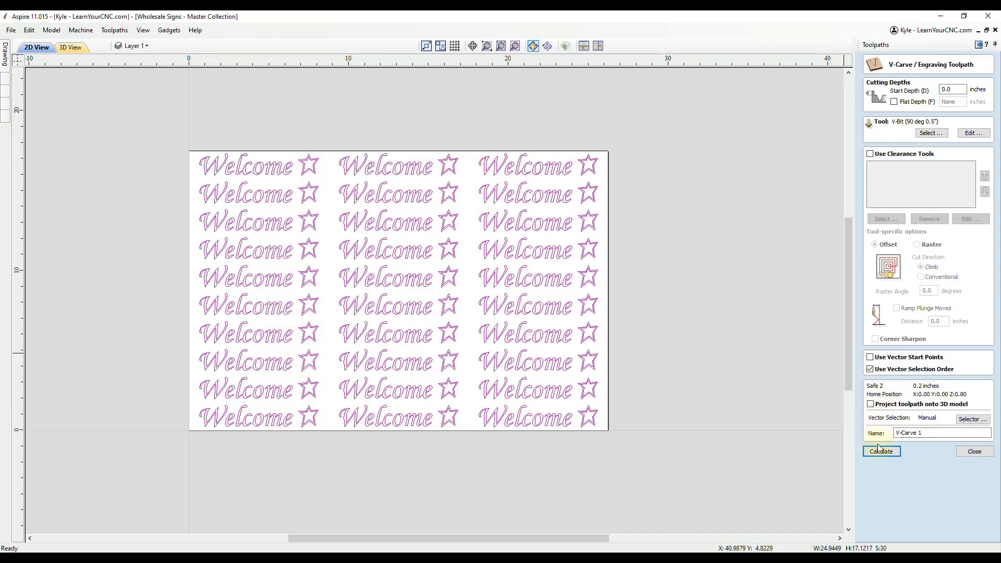
Recalculate V-Carve 1 with the picked order and replay a sped-up preview of all 30 signs
{"action": "left_click", "coordinate": [881, 452]}
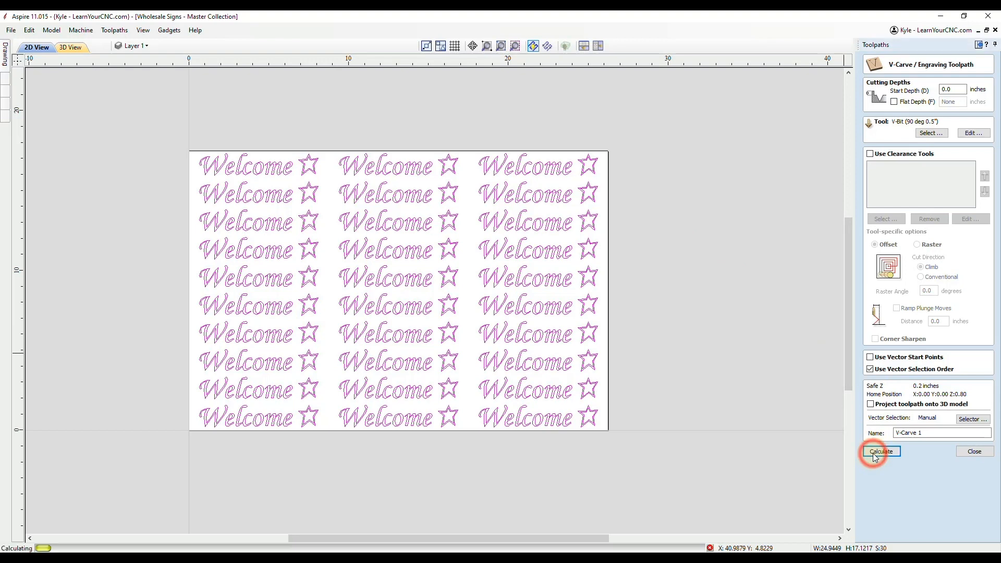
{"action": "left_click", "coordinate": [881, 452]}
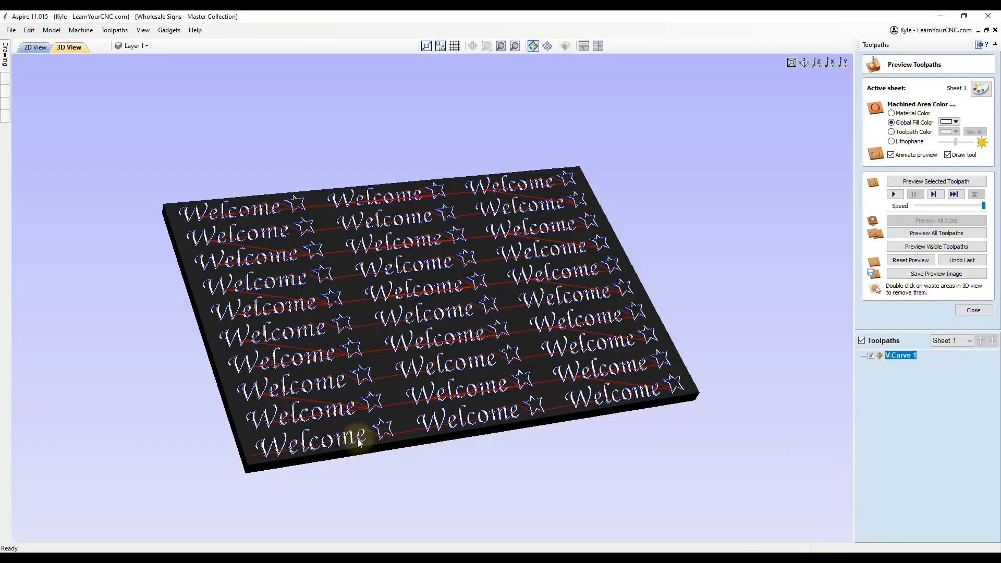
{"action": "mouse_move", "coordinate": [663, 282]}
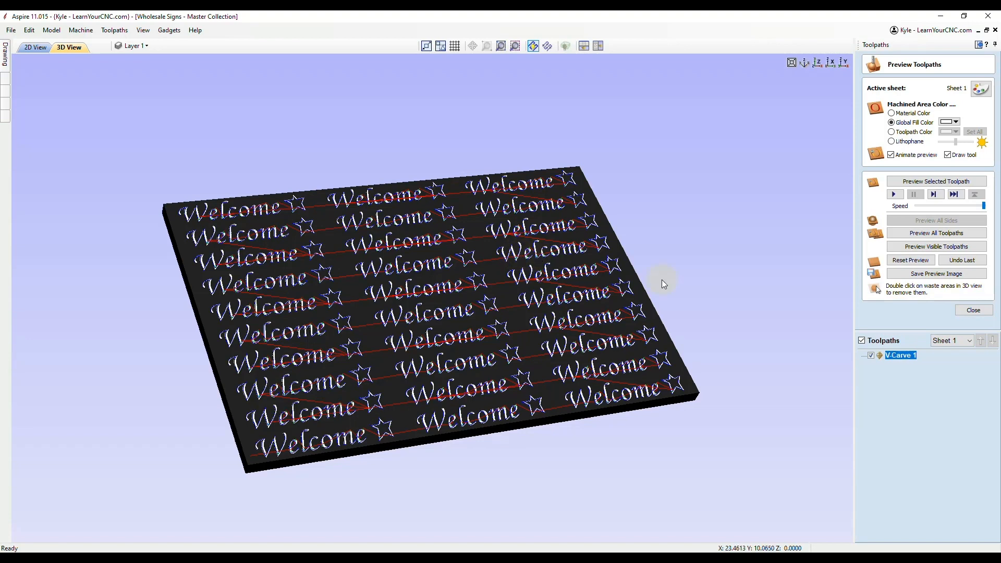
{"action": "left_click", "coordinate": [910, 260]}
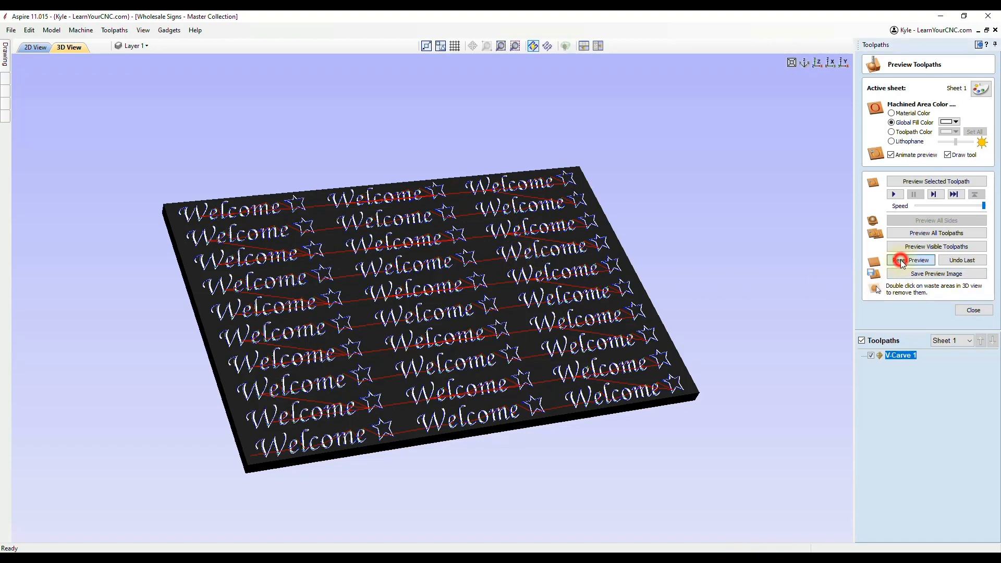
{"action": "left_click", "coordinate": [911, 260]}
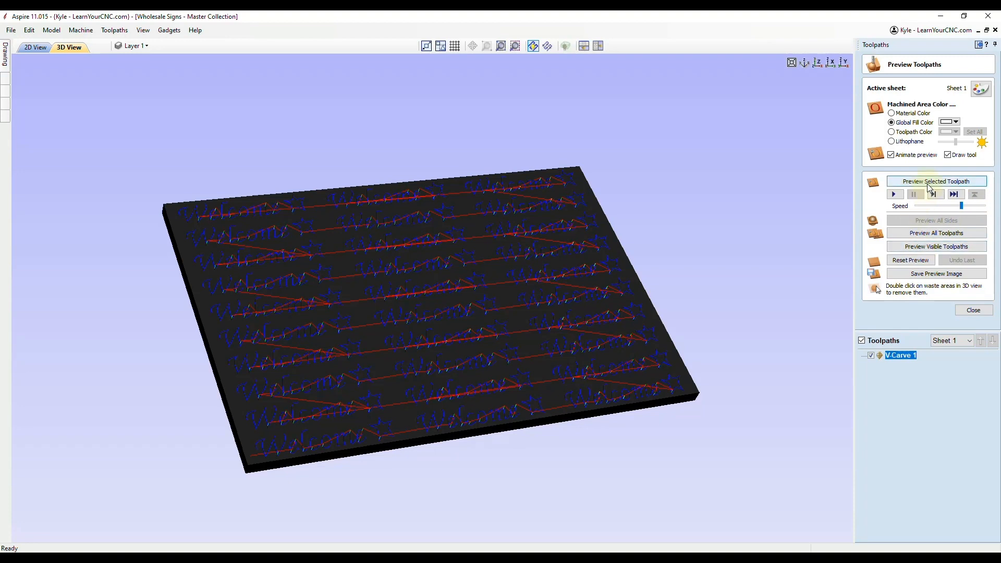
{"action": "left_click", "coordinate": [936, 181]}
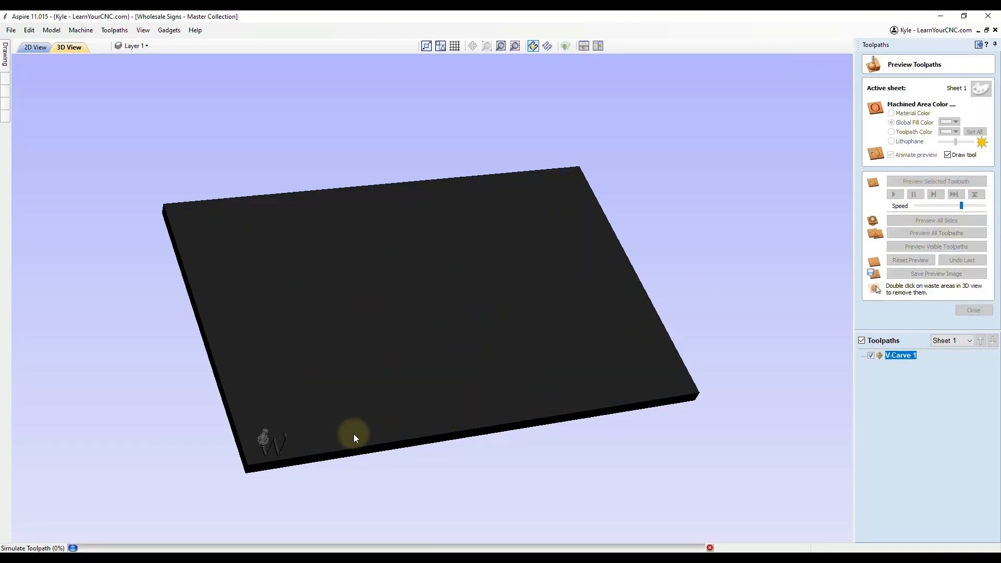
{"action": "left_click", "coordinate": [936, 220]}
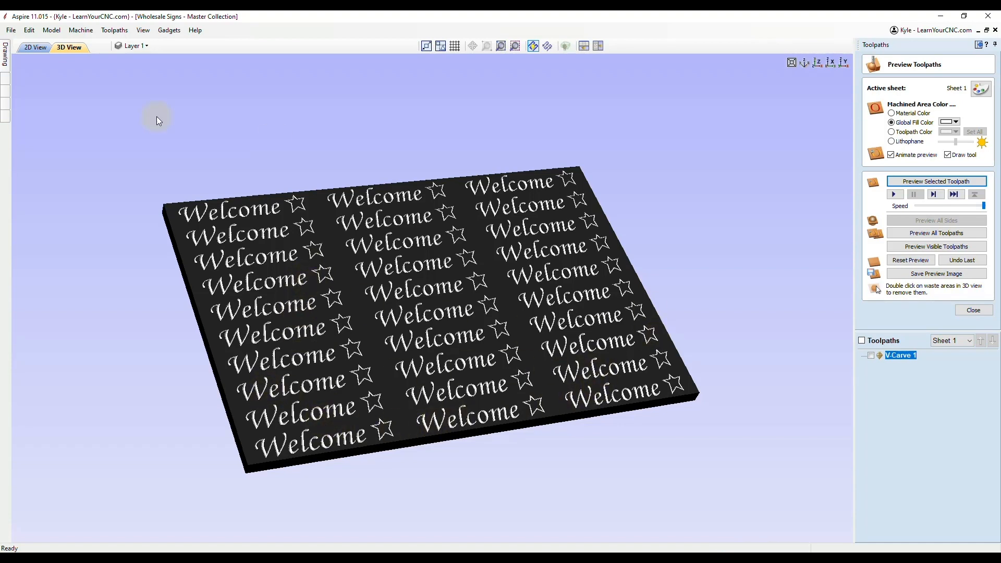
In 2D View, select and delete every sign copy except the bottom-left one
{"action": "left_click", "coordinate": [36, 47]}
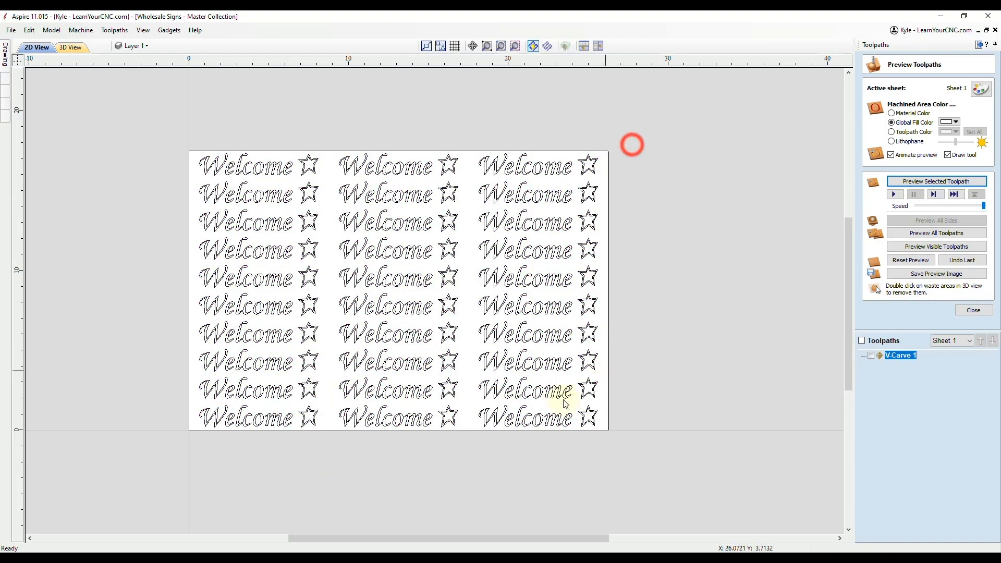
{"action": "mouse_move", "coordinate": [150, 107]}
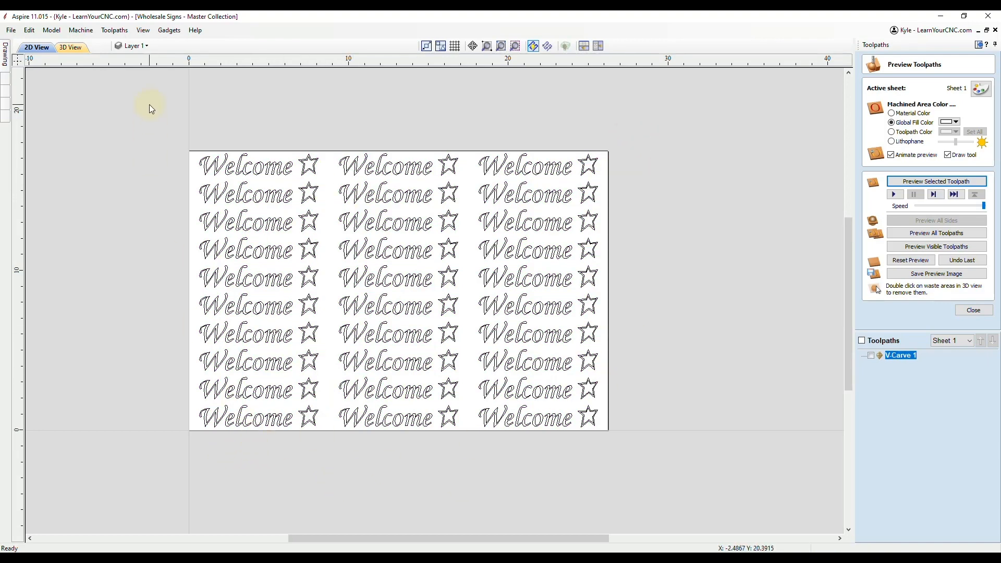
{"action": "left_click", "coordinate": [132, 46]}
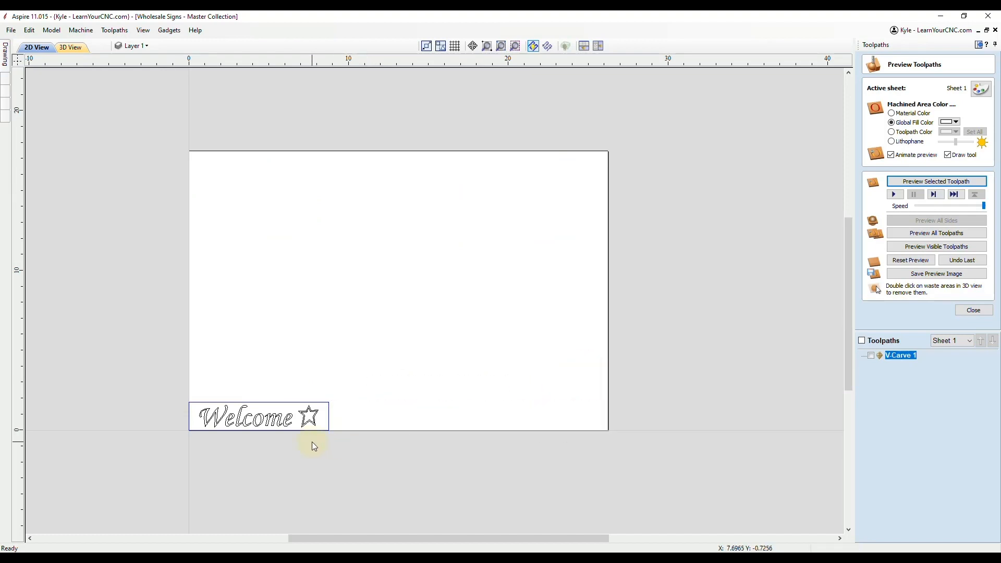
{"action": "mouse_move", "coordinate": [198, 170]}
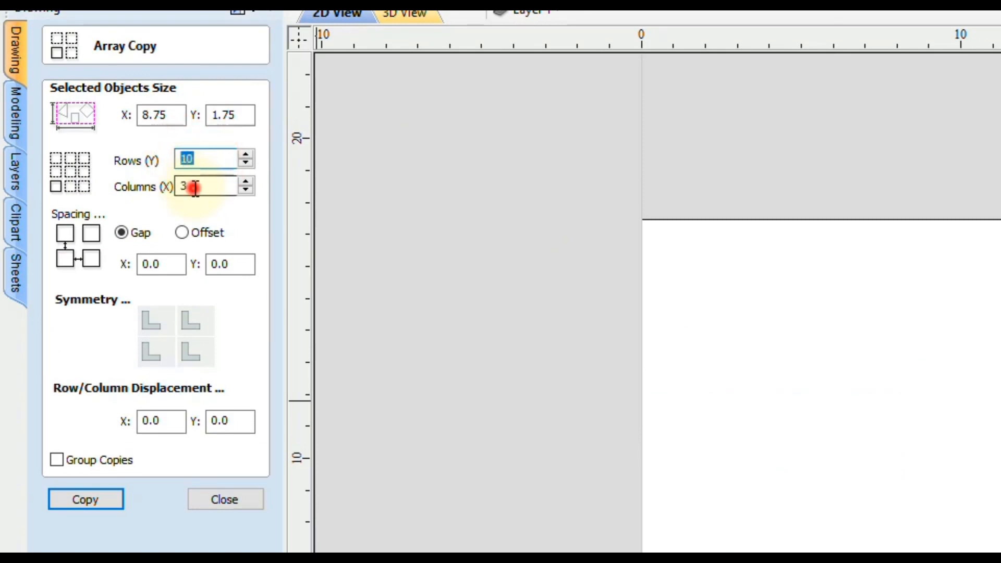
Array-copy the remaining sign into 10 rows by 3 columns with 0.0 X and Y gaps
{"action": "left_click", "coordinate": [162, 264]}
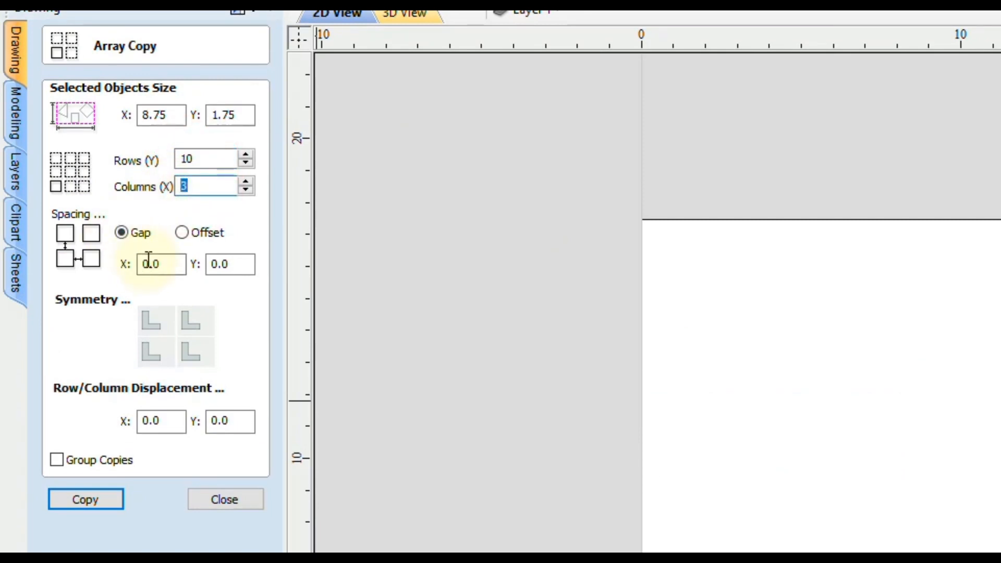
{"action": "mouse_move", "coordinate": [104, 530]}
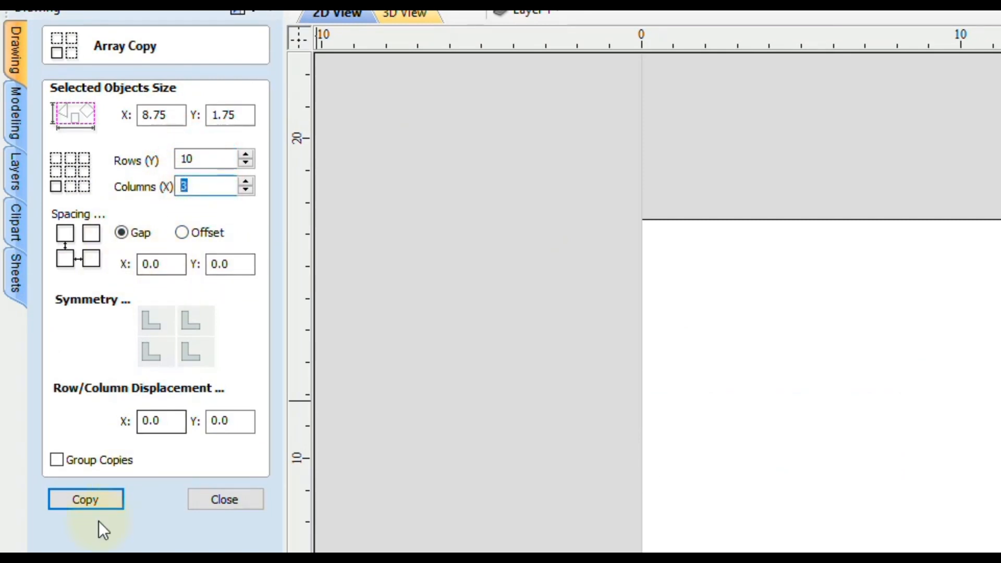
{"action": "mouse_move", "coordinate": [90, 475]}
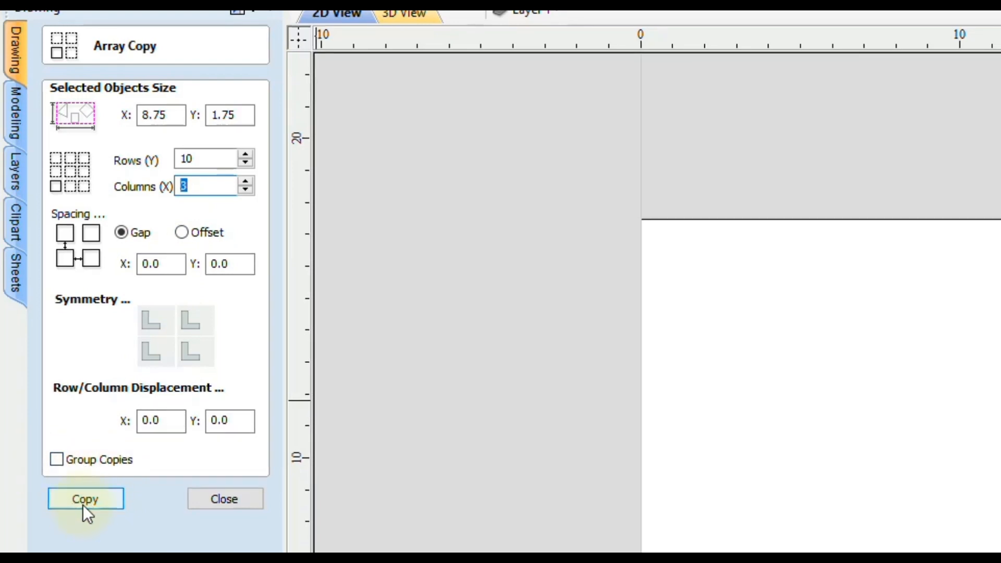
{"action": "left_click", "coordinate": [84, 498]}
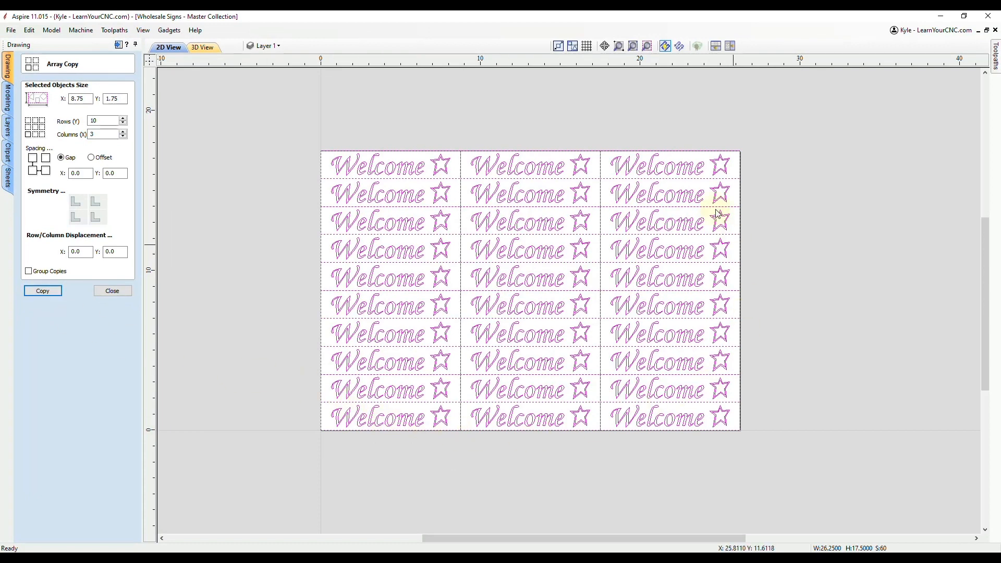
{"action": "mouse_move", "coordinate": [283, 351]}
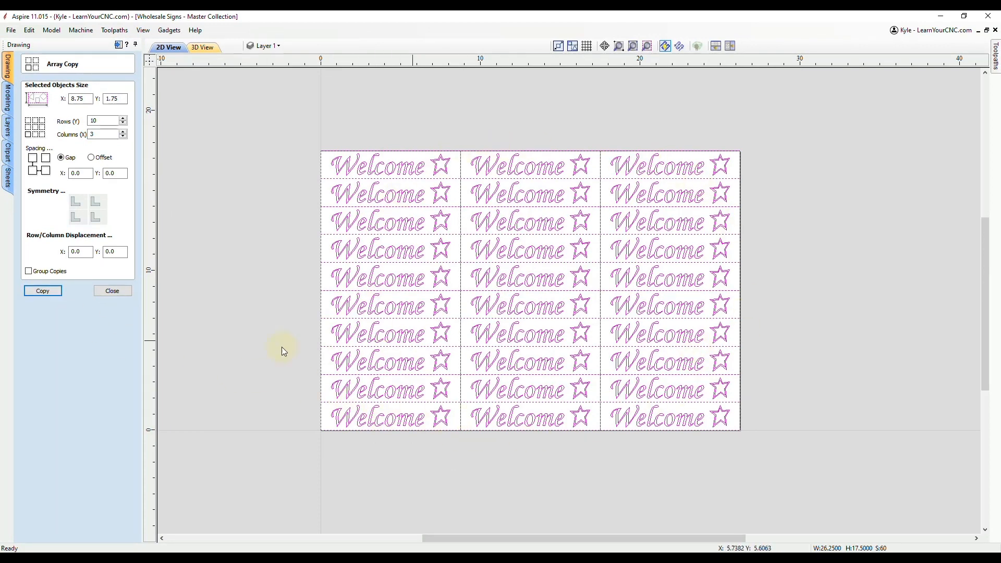
{"action": "mouse_move", "coordinate": [706, 282]}
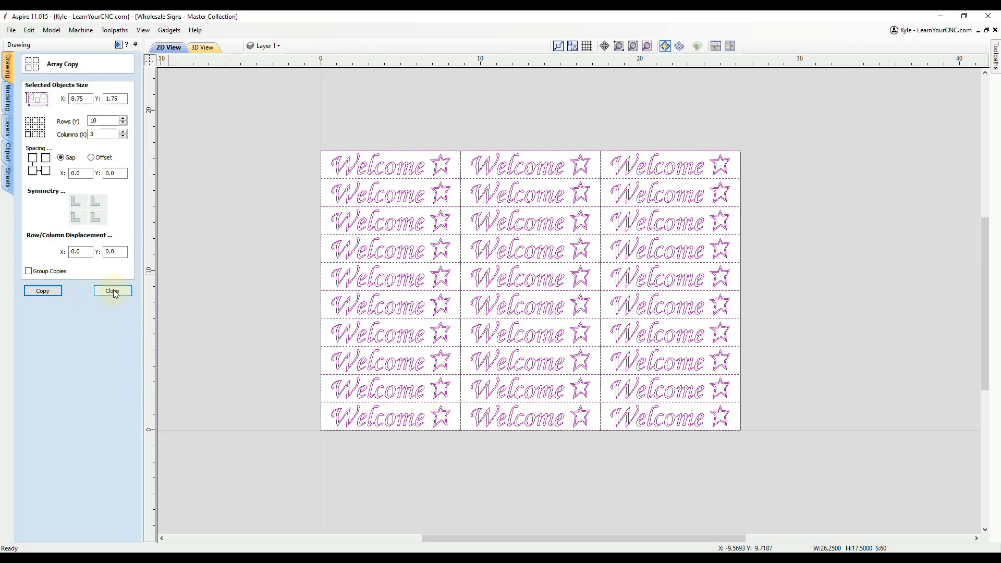
Close Array Copy and the preview, then calculate V-Carve 2 using vector selection order
{"action": "left_click", "coordinate": [113, 290]}
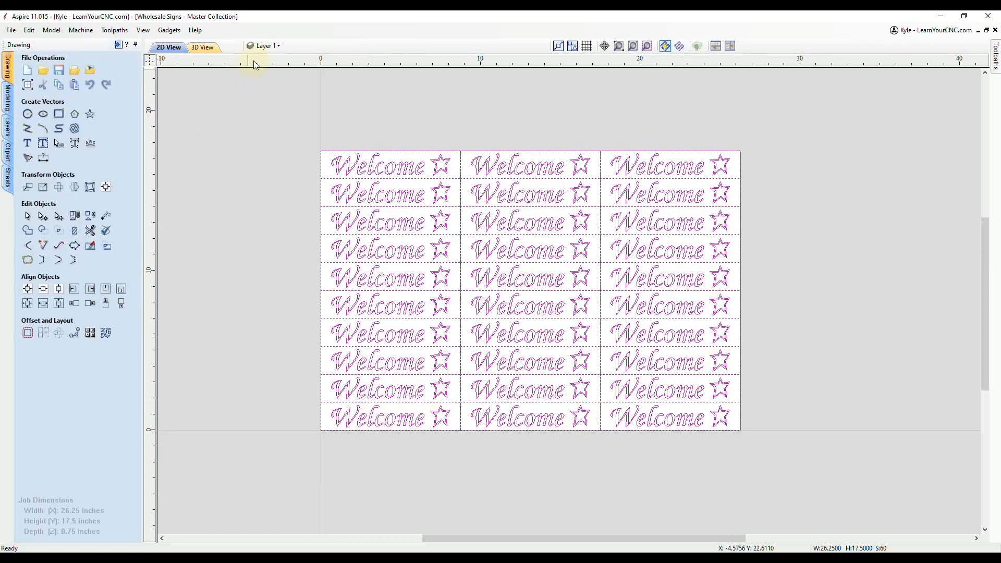
{"action": "left_click", "coordinate": [278, 45]}
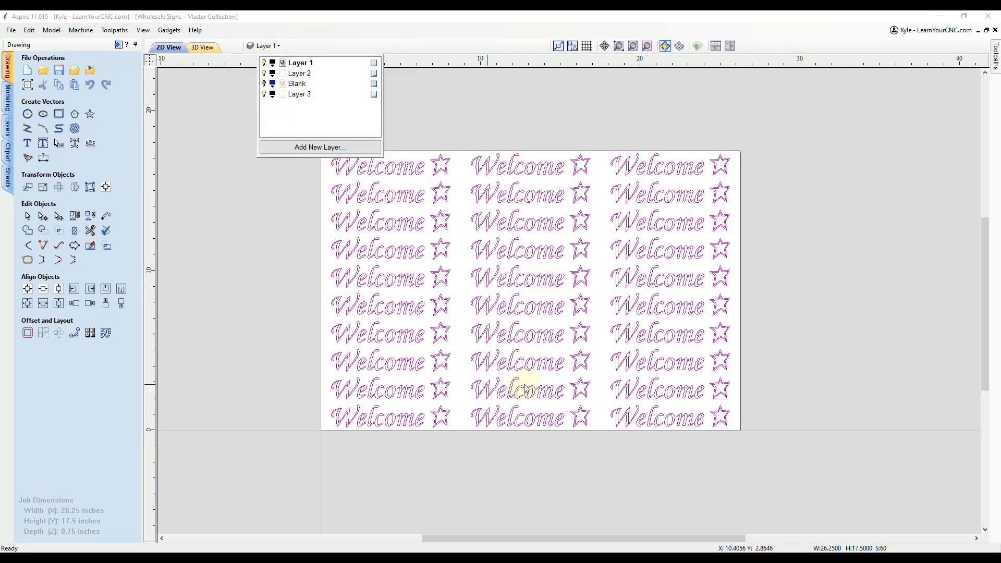
{"action": "mouse_move", "coordinate": [137, 59]}
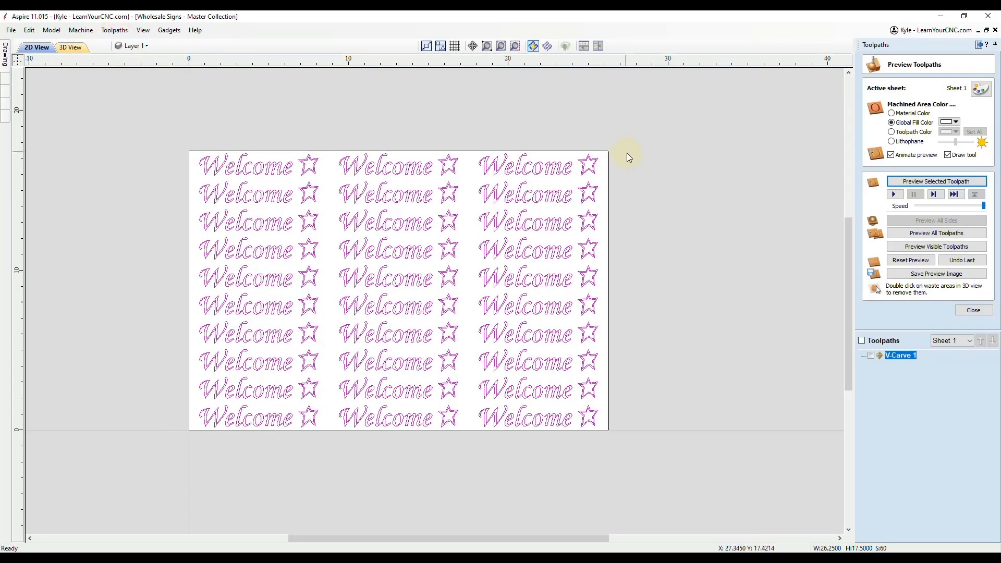
{"action": "left_click", "coordinate": [973, 310]}
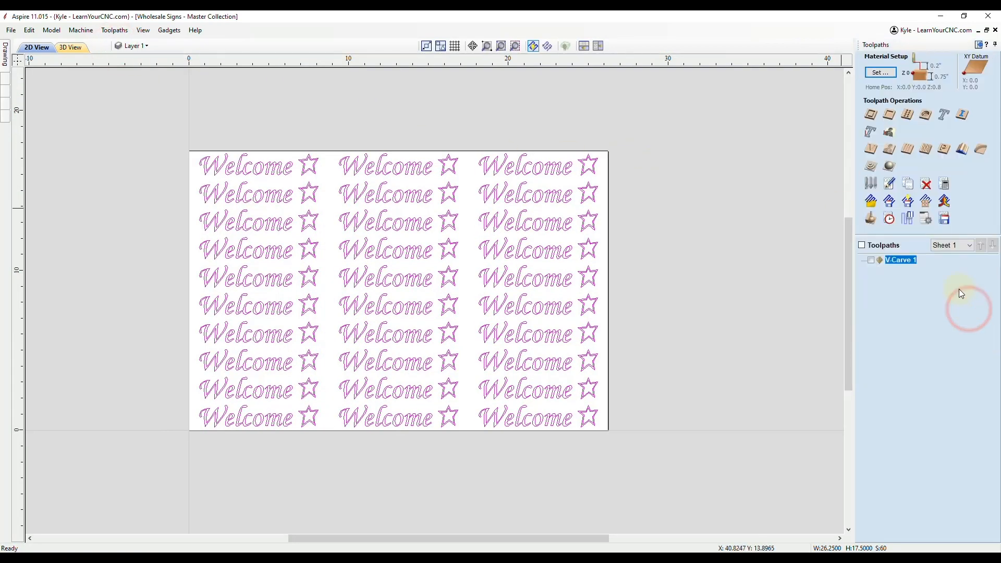
{"action": "mouse_move", "coordinate": [871, 150]}
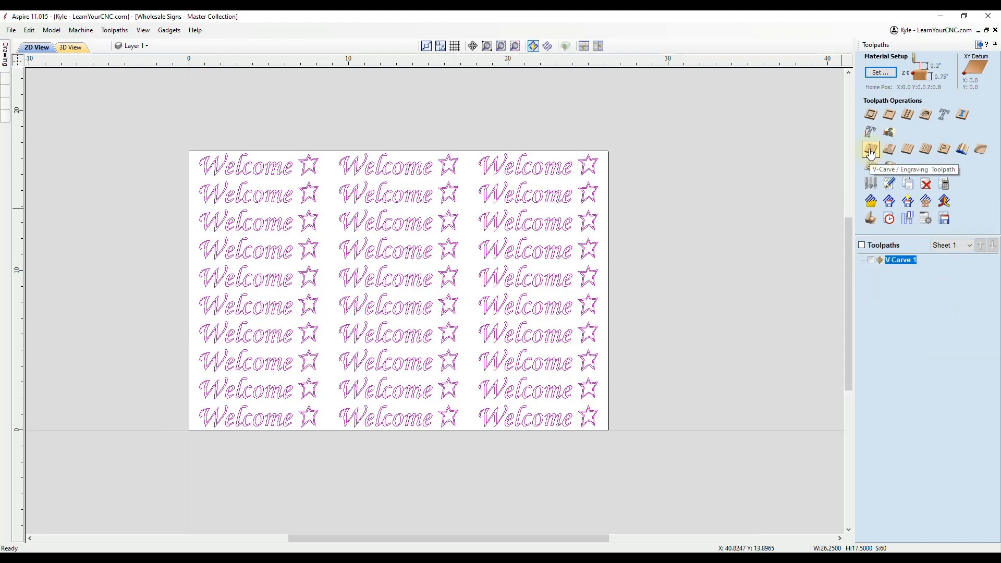
{"action": "left_click", "coordinate": [871, 149]}
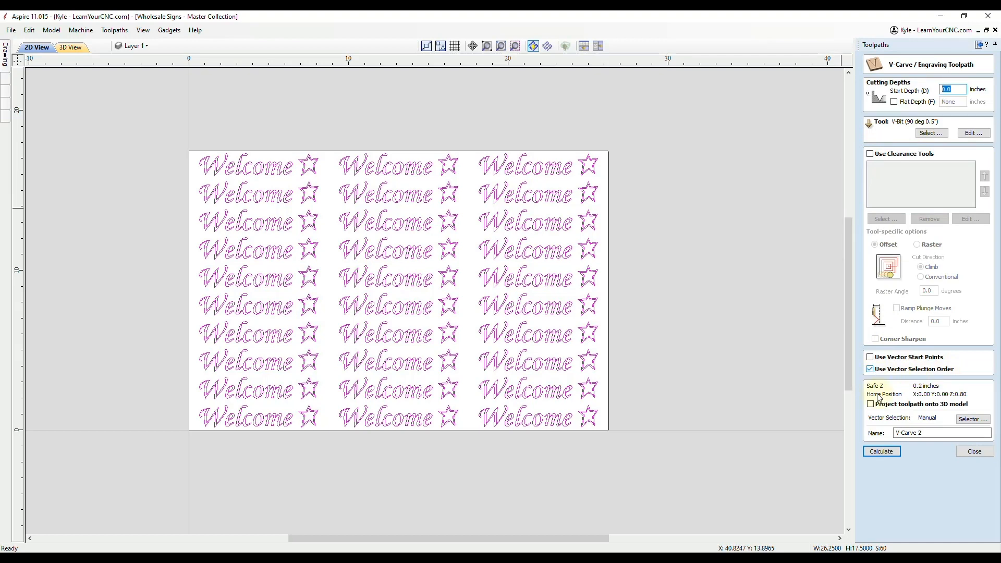
{"action": "left_click", "coordinate": [881, 452]}
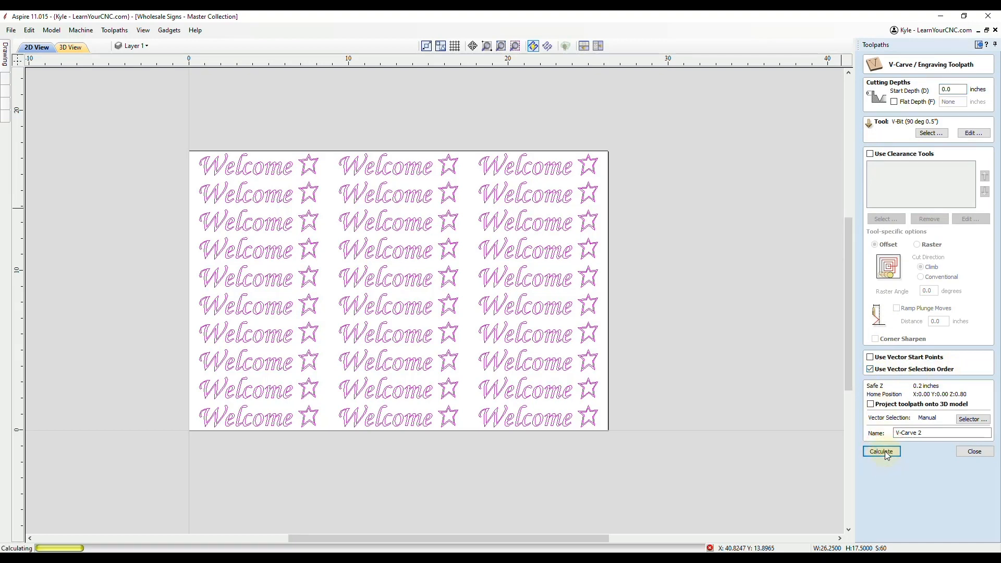
Reset the preview to bare material and animate V-Carve 2 cutting the sign grid
{"action": "left_click", "coordinate": [881, 452]}
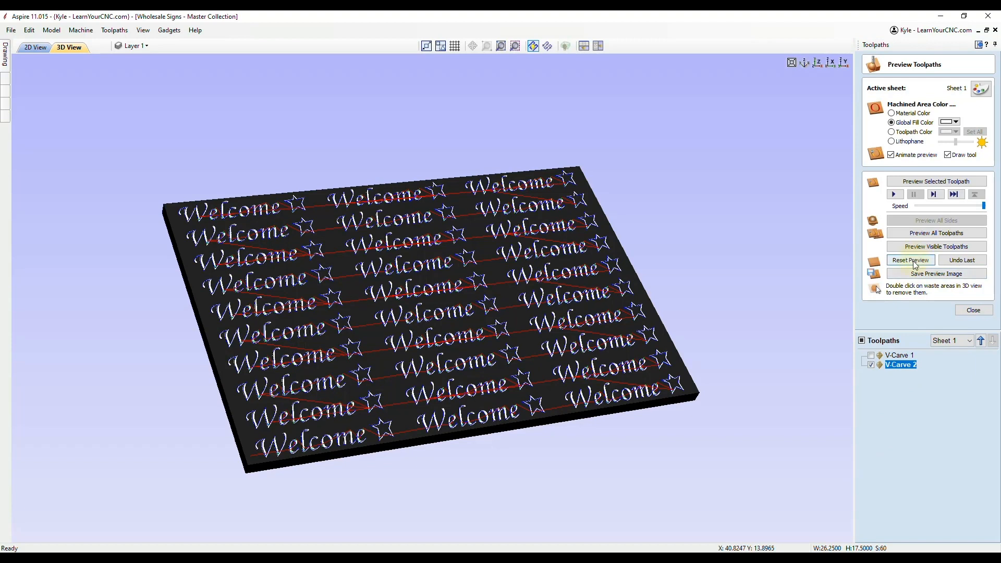
{"action": "left_click", "coordinate": [911, 259]}
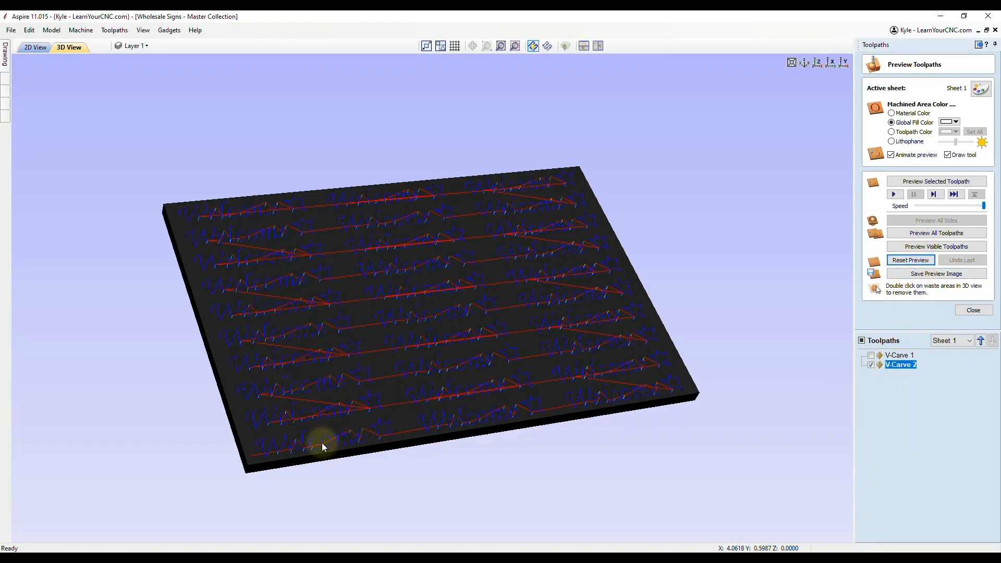
{"action": "mouse_move", "coordinate": [302, 427]}
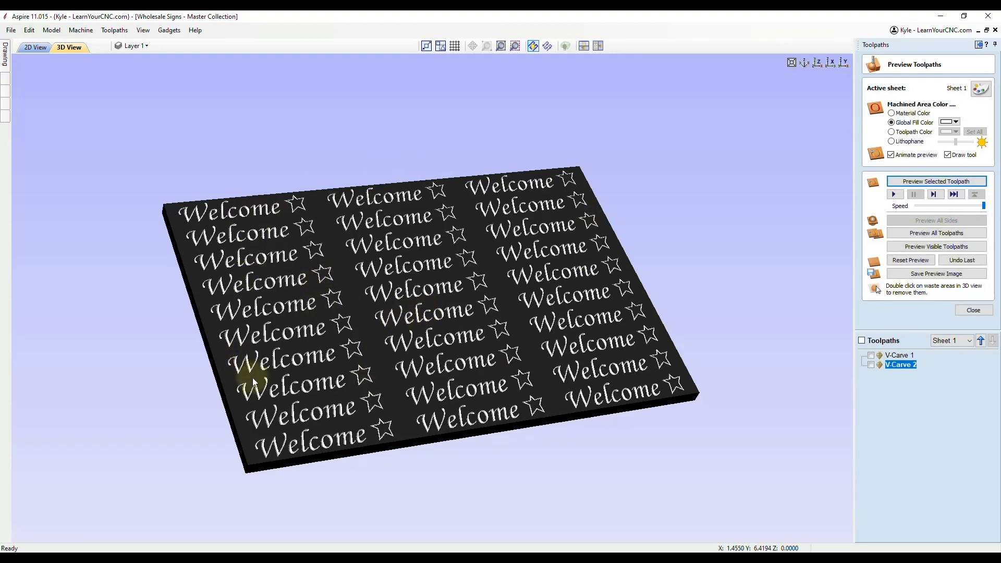
{"action": "mouse_move", "coordinate": [756, 296]}
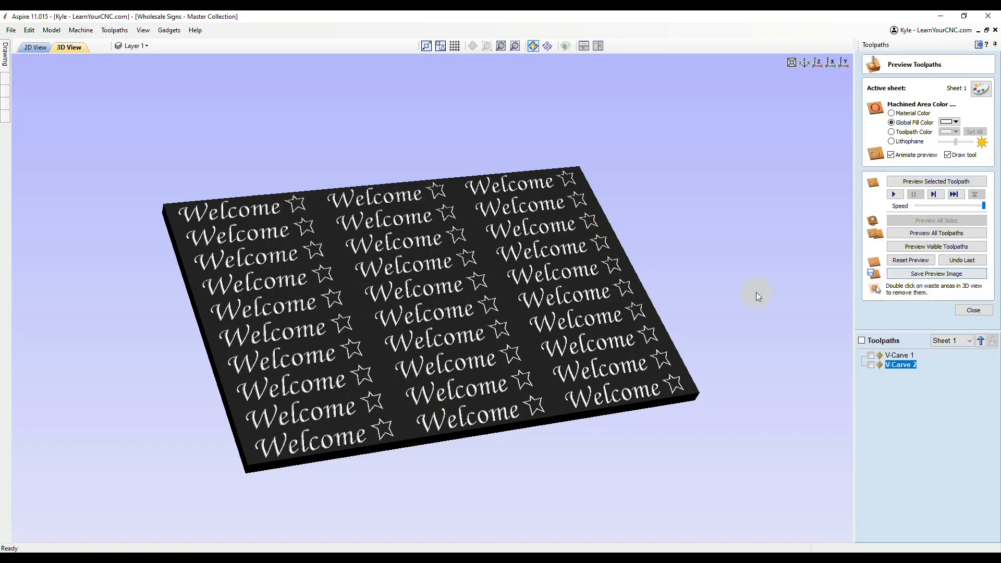
{"action": "mouse_move", "coordinate": [307, 409]}
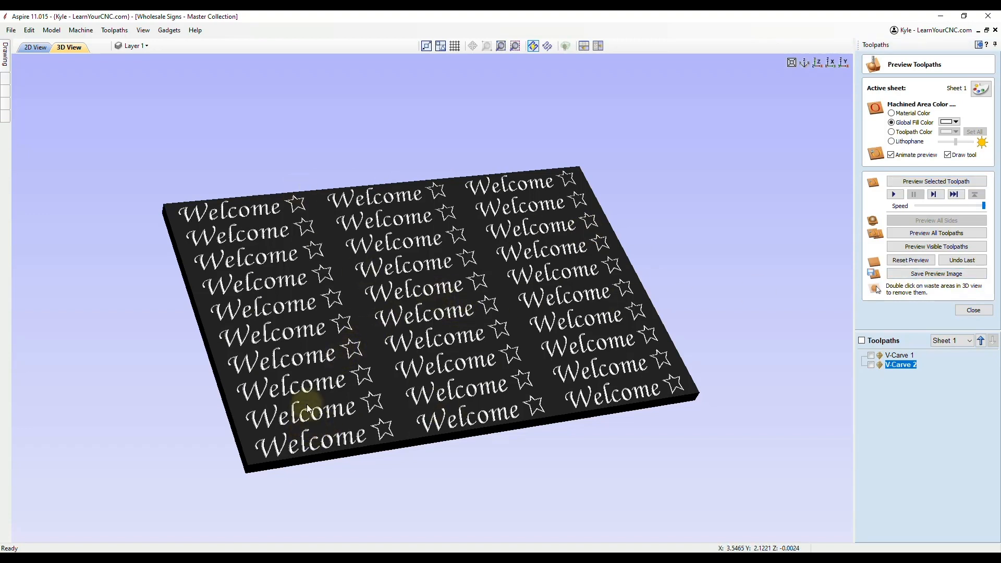
{"action": "mouse_move", "coordinate": [329, 318]}
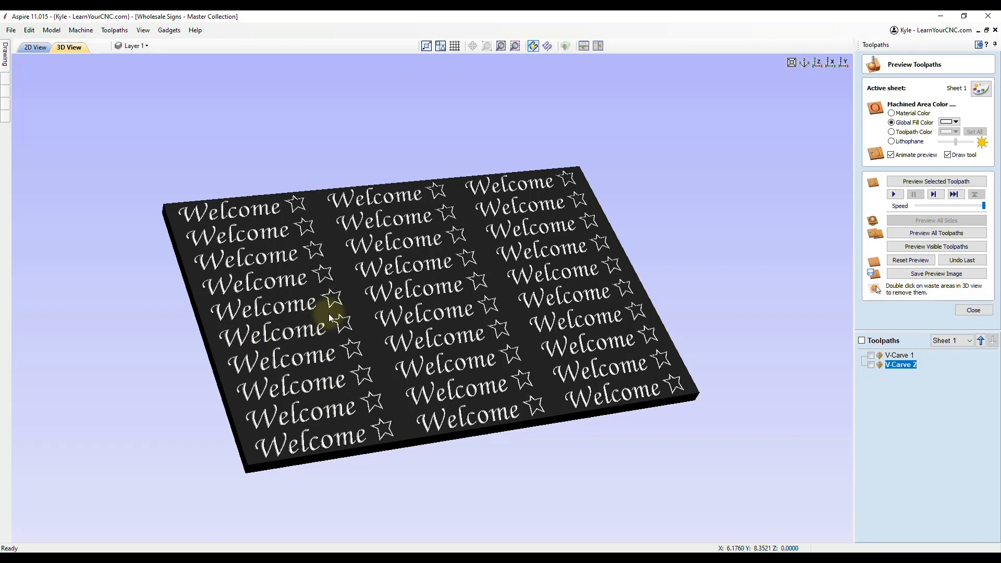
{"action": "mouse_move", "coordinate": [364, 275]}
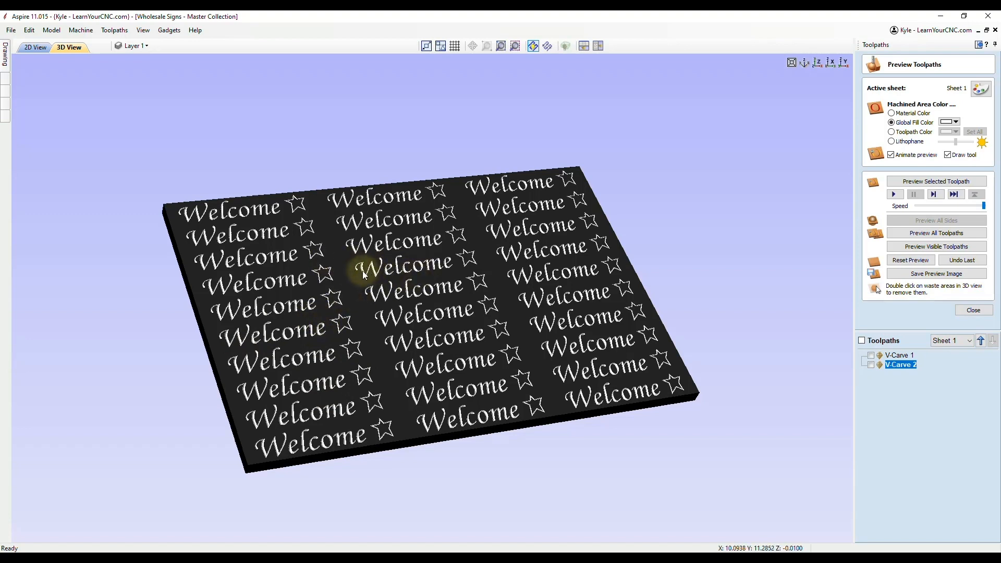
{"action": "mouse_move", "coordinate": [450, 271]}
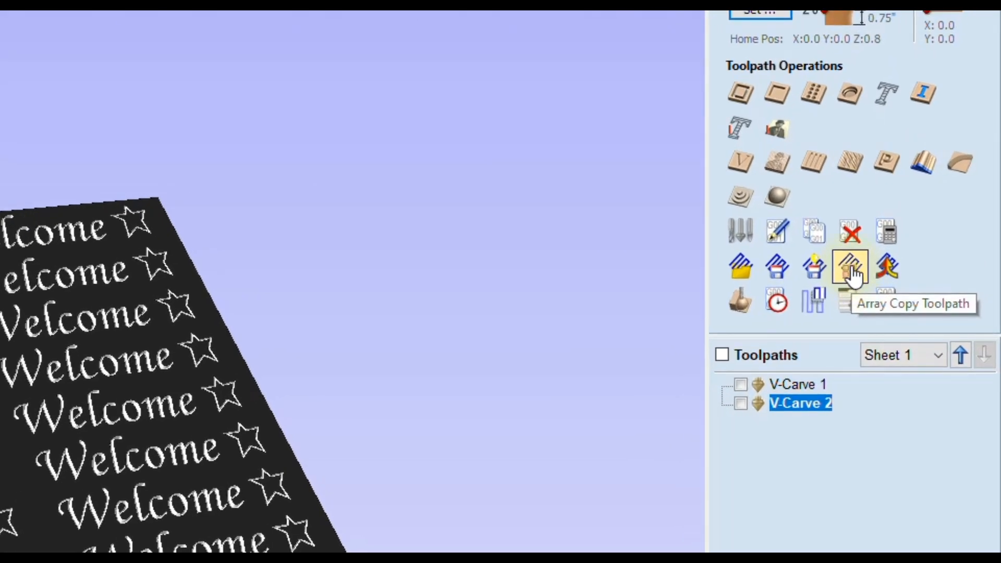
{"action": "left_click", "coordinate": [849, 267]}
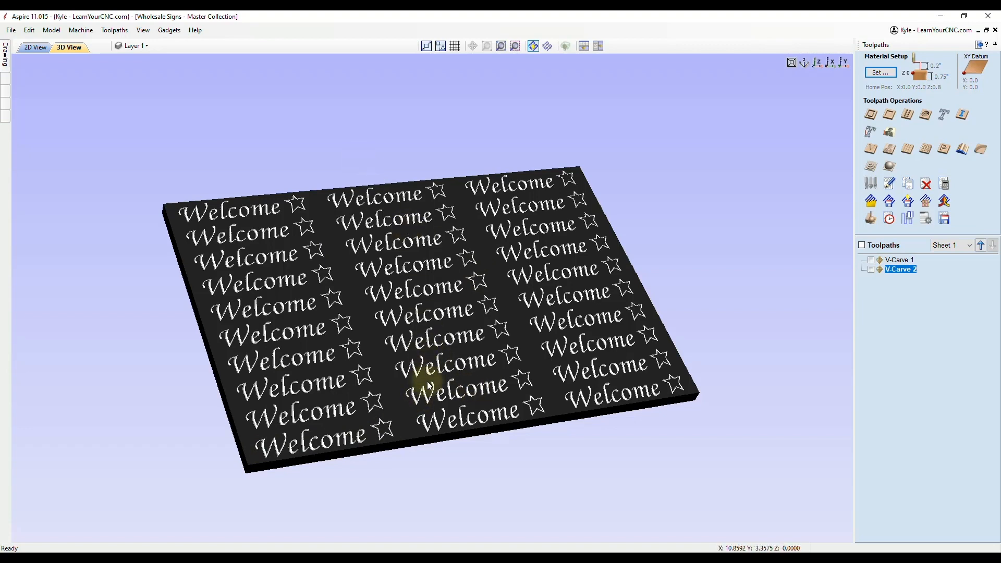
{"action": "mouse_move", "coordinate": [367, 270]}
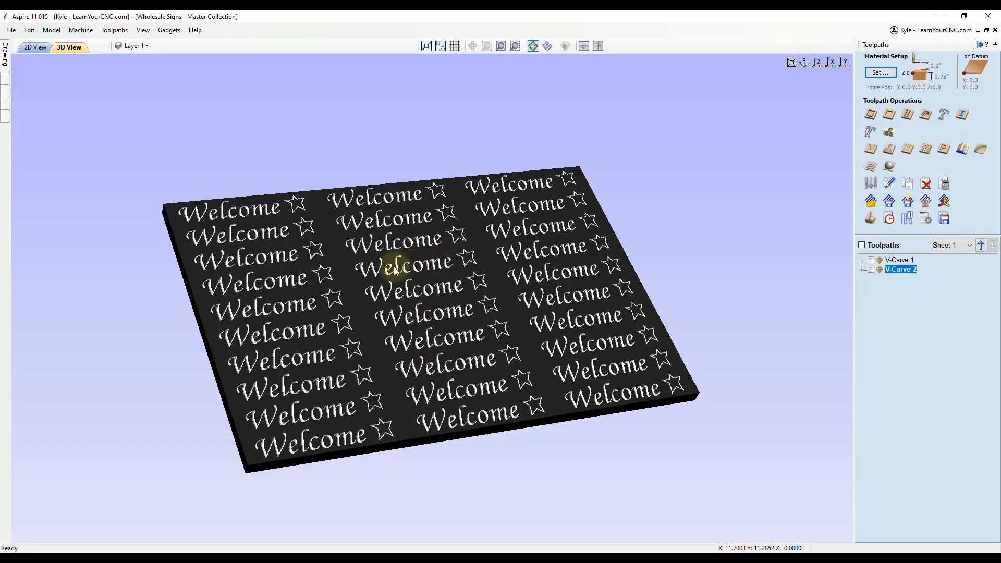
{"action": "mouse_move", "coordinate": [446, 262]}
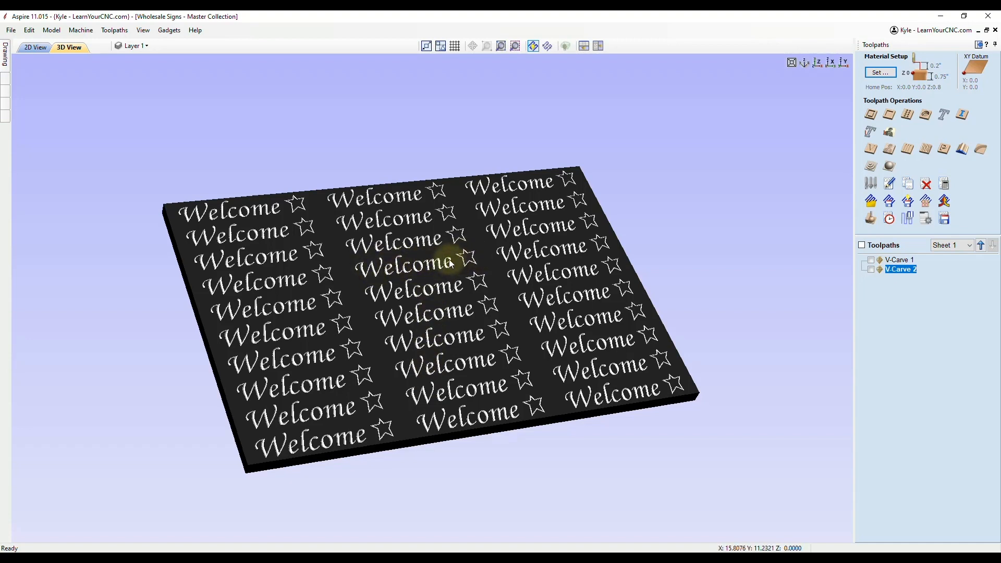
{"action": "mouse_move", "coordinate": [418, 273]}
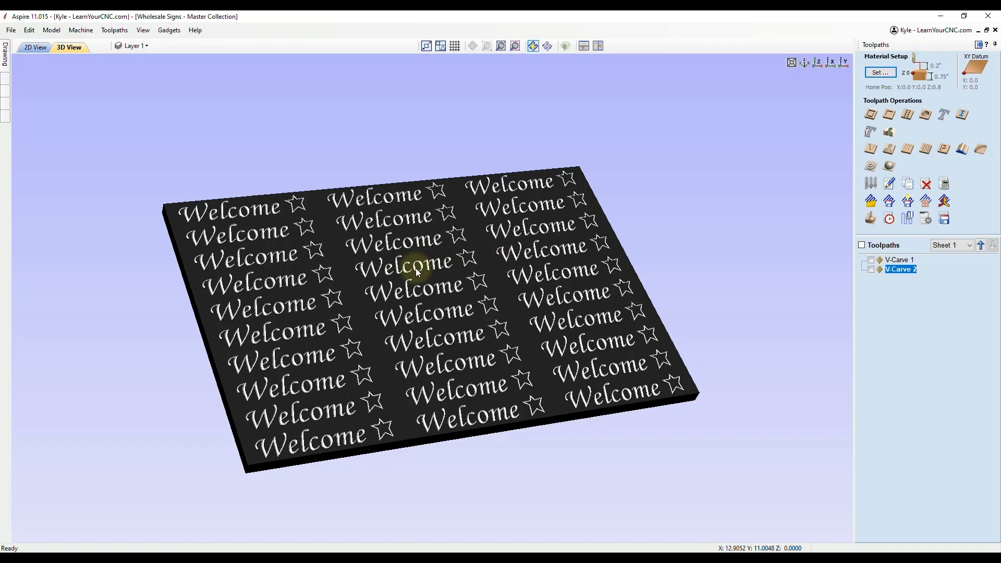
Switch to the 2D View and select one Welcome sign in the grid
{"action": "left_click", "coordinate": [35, 46]}
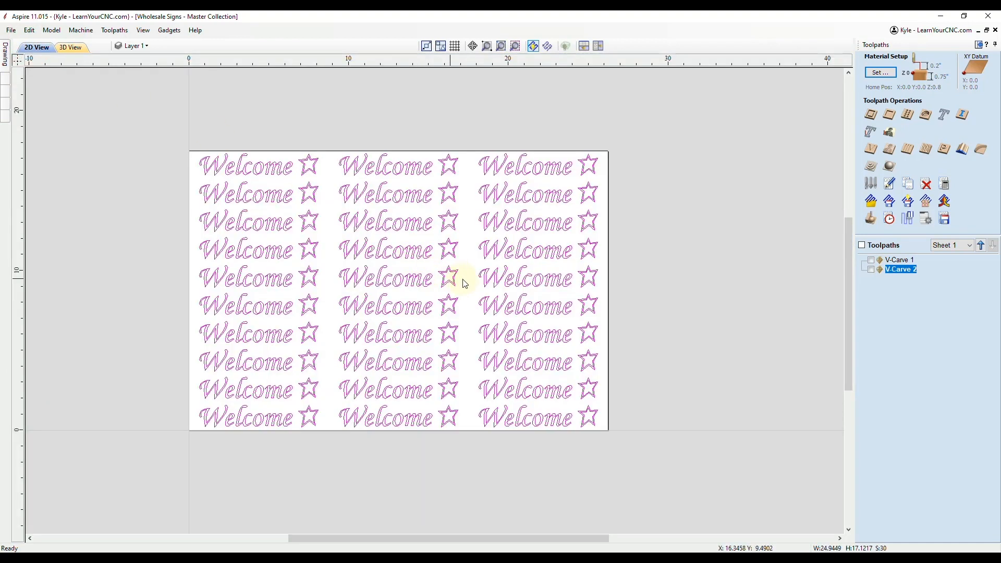
{"action": "left_click", "coordinate": [386, 249]}
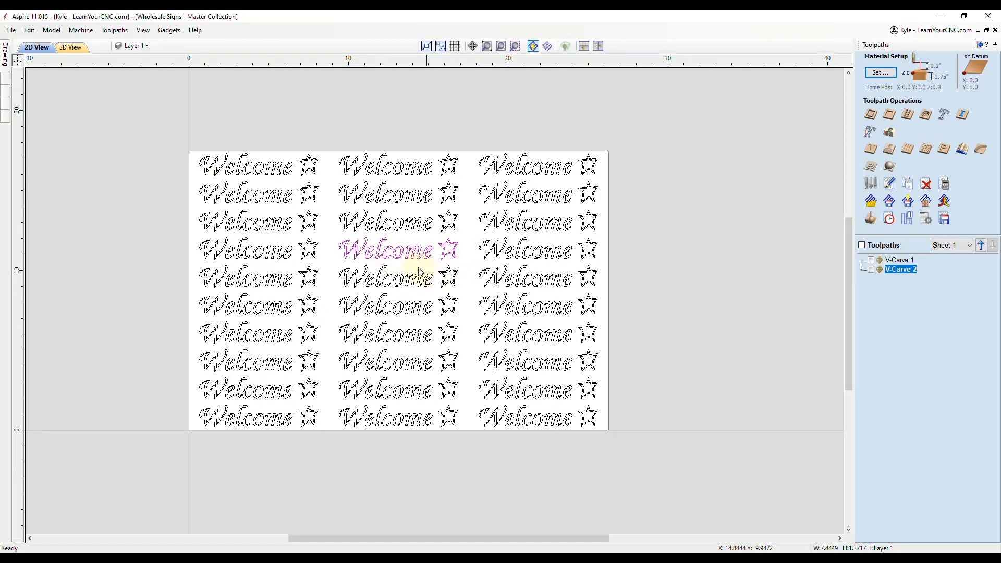
{"action": "mouse_move", "coordinate": [426, 256]}
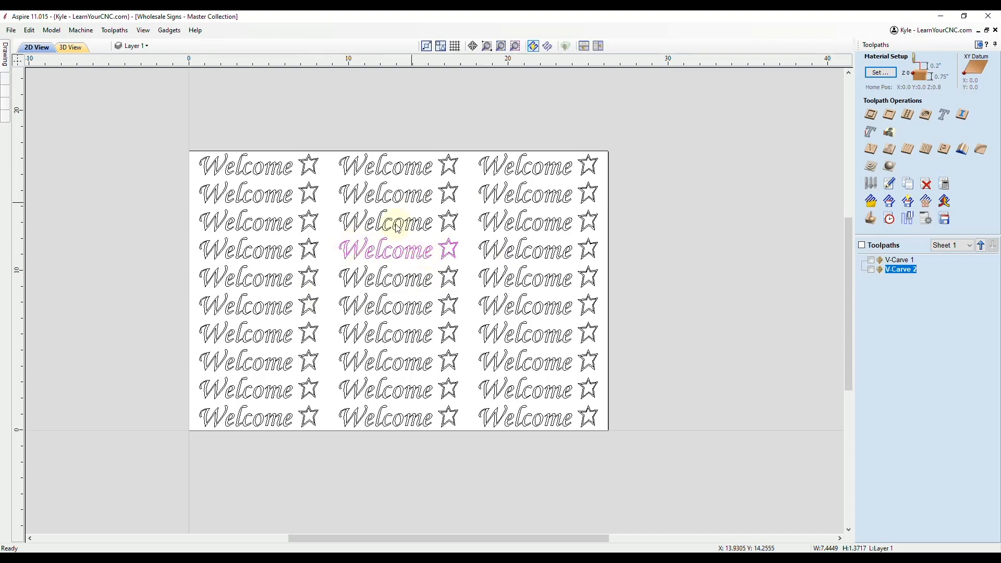
{"action": "mouse_move", "coordinate": [926, 202]}
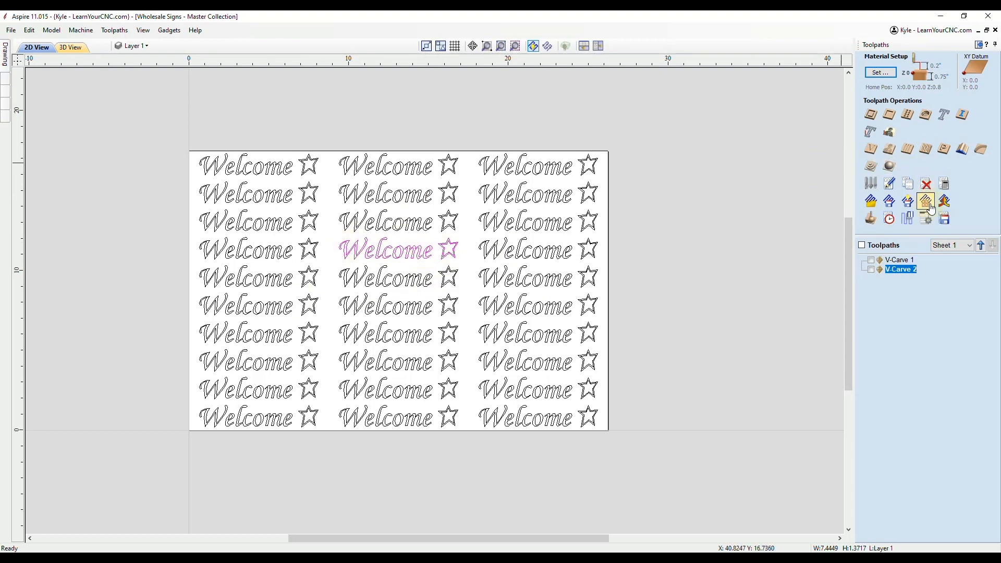
{"action": "mouse_move", "coordinate": [407, 363]}
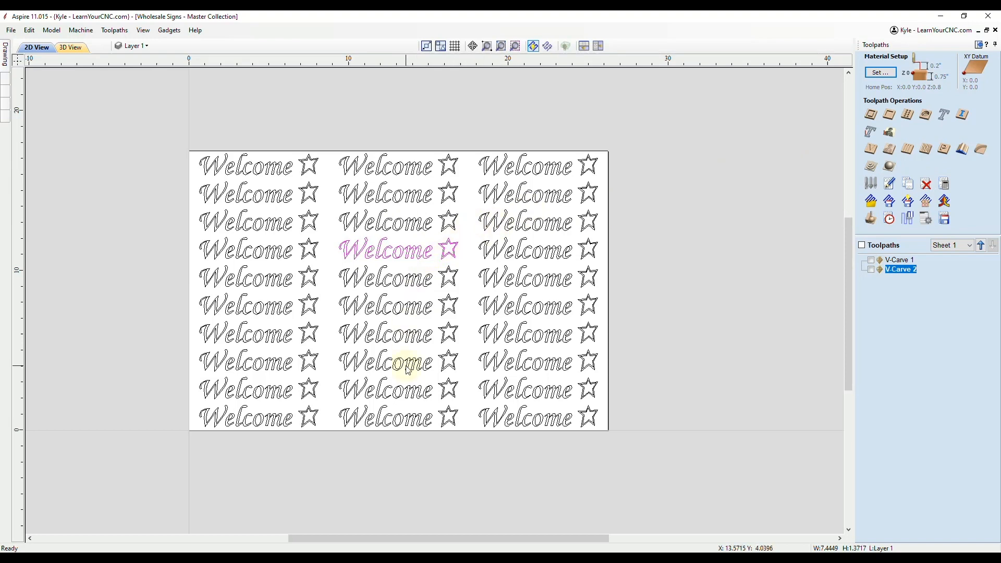
{"action": "mouse_move", "coordinate": [433, 270]}
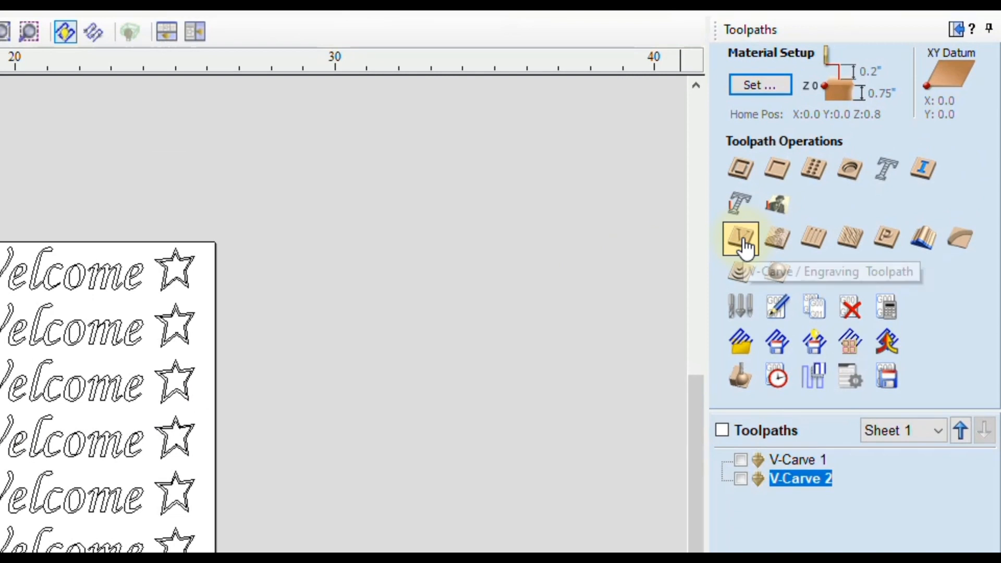
{"action": "mouse_move", "coordinate": [740, 169]}
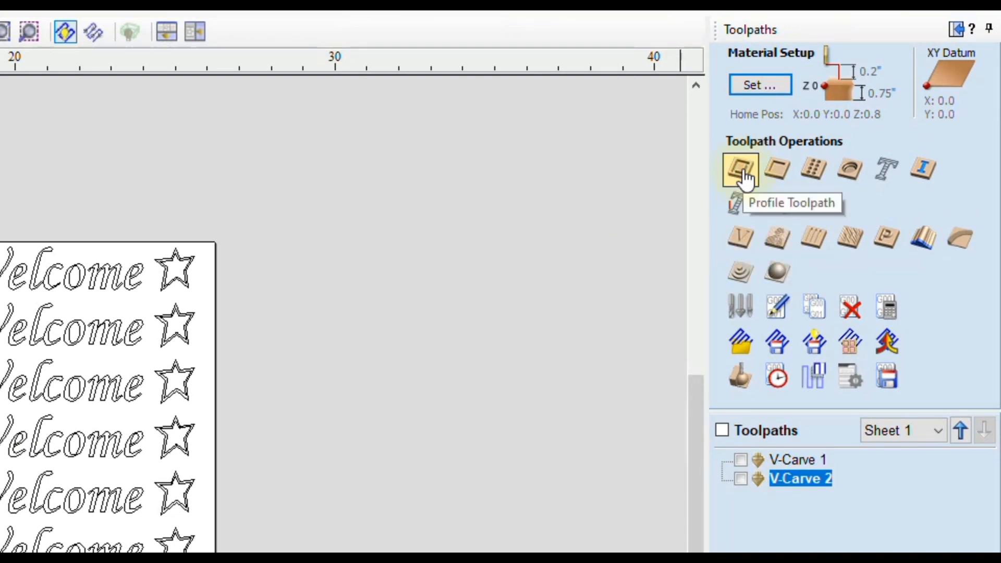
Open a Profile toolpath and enable Vector Selection Order under the advanced Order options
{"action": "left_click", "coordinate": [739, 168]}
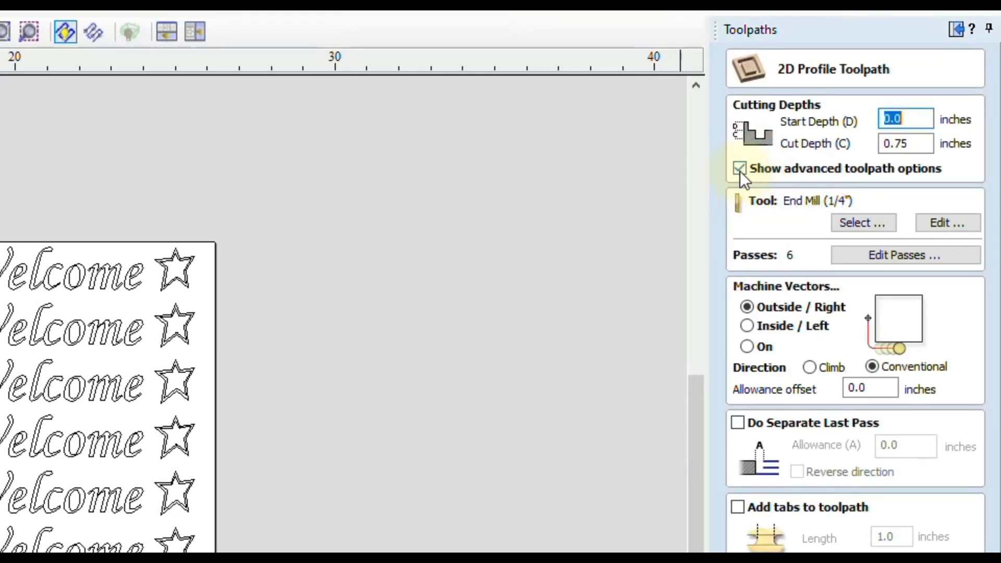
{"action": "left_click", "coordinate": [739, 168]}
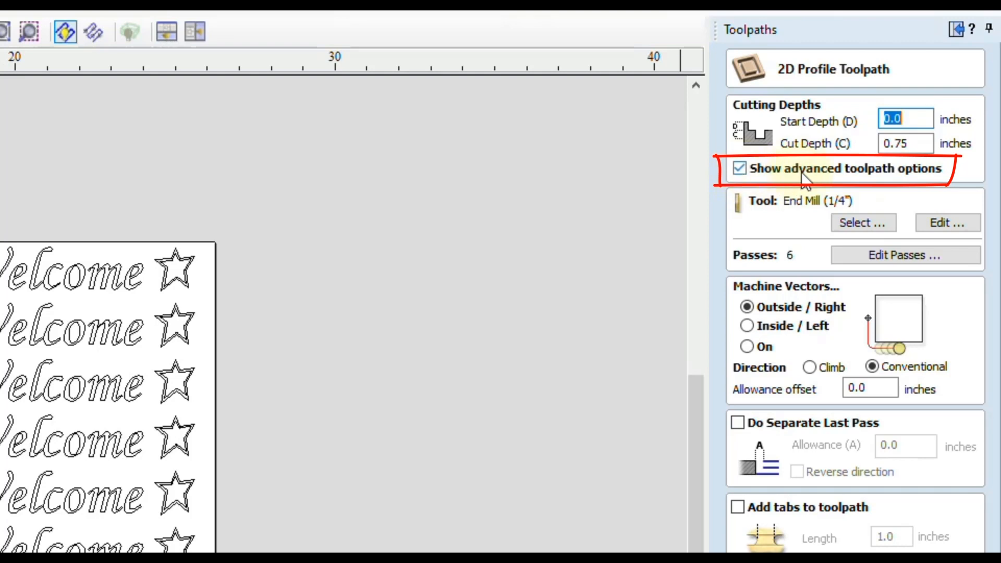
{"action": "mouse_move", "coordinate": [912, 177]}
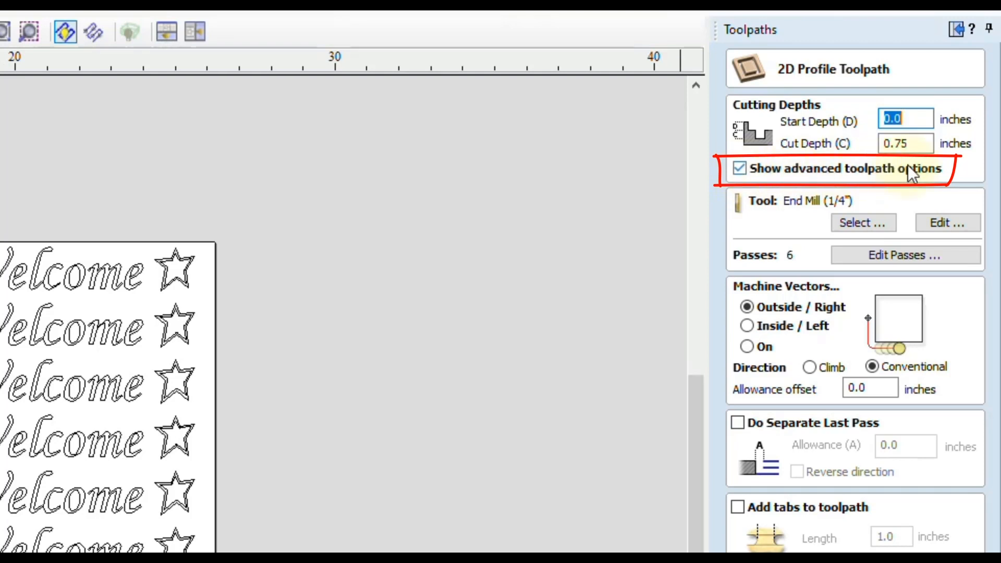
{"action": "scroll", "scroll_direction": "down", "scroll_amount": 3}
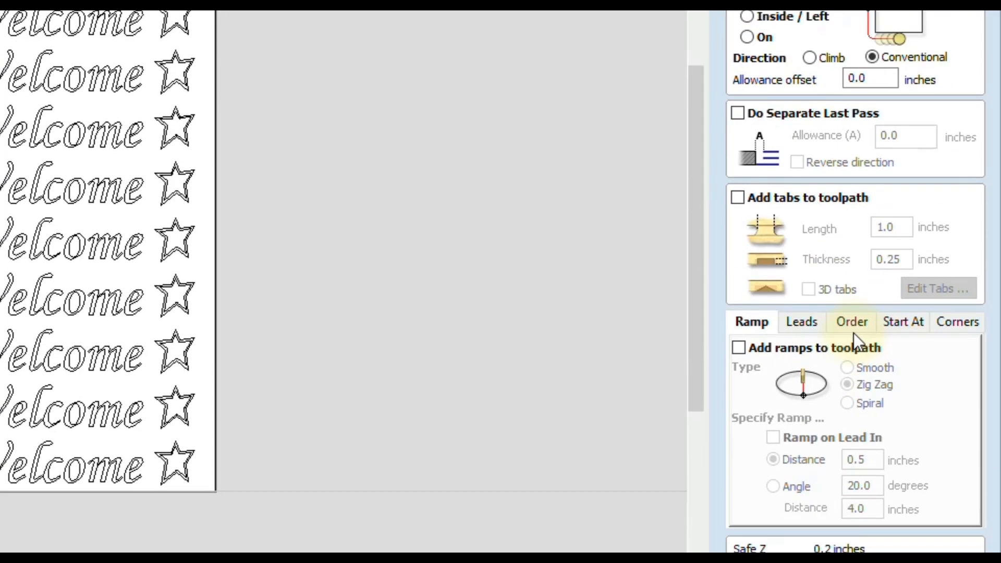
{"action": "left_click", "coordinate": [851, 321]}
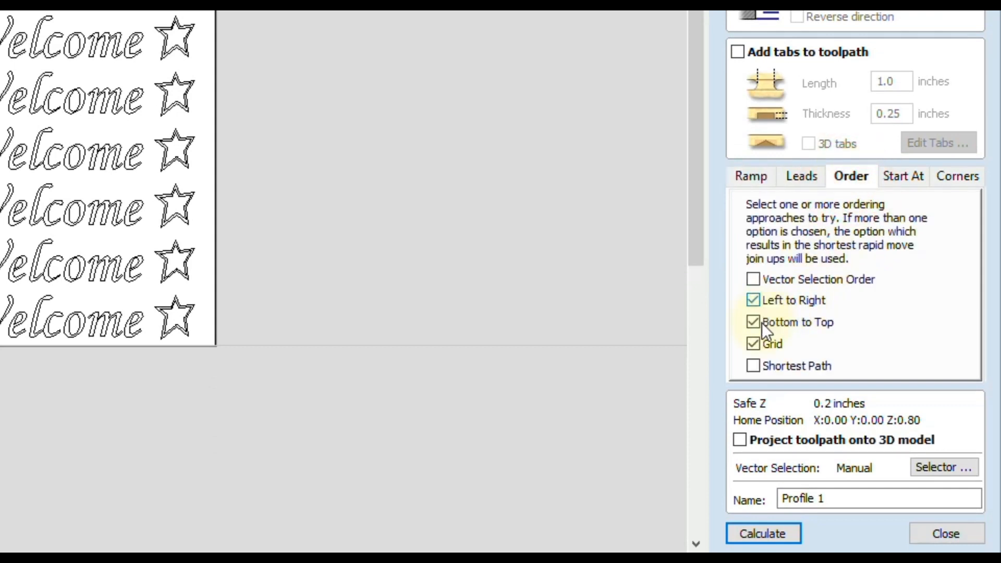
{"action": "mouse_move", "coordinate": [780, 307]}
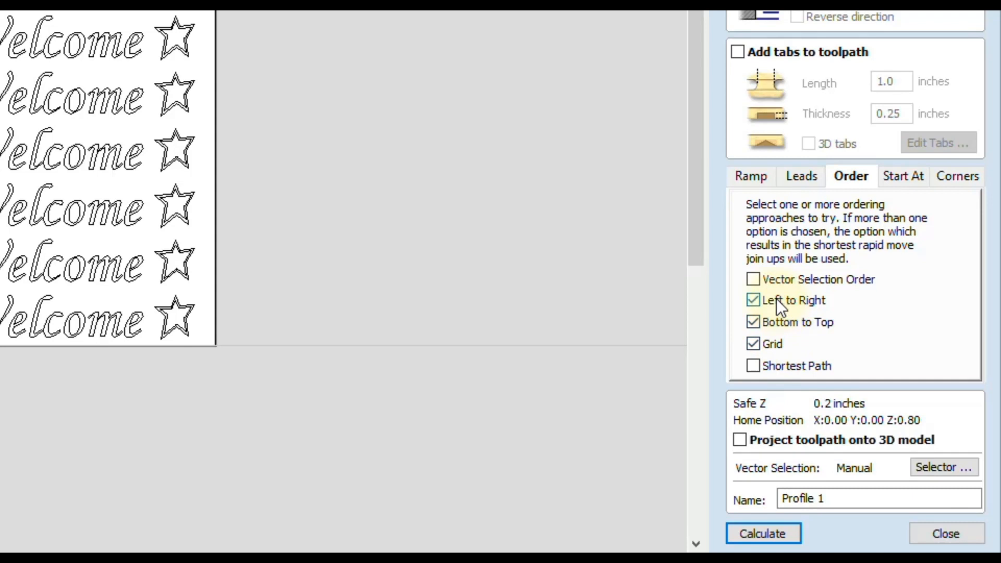
{"action": "mouse_move", "coordinate": [771, 345]}
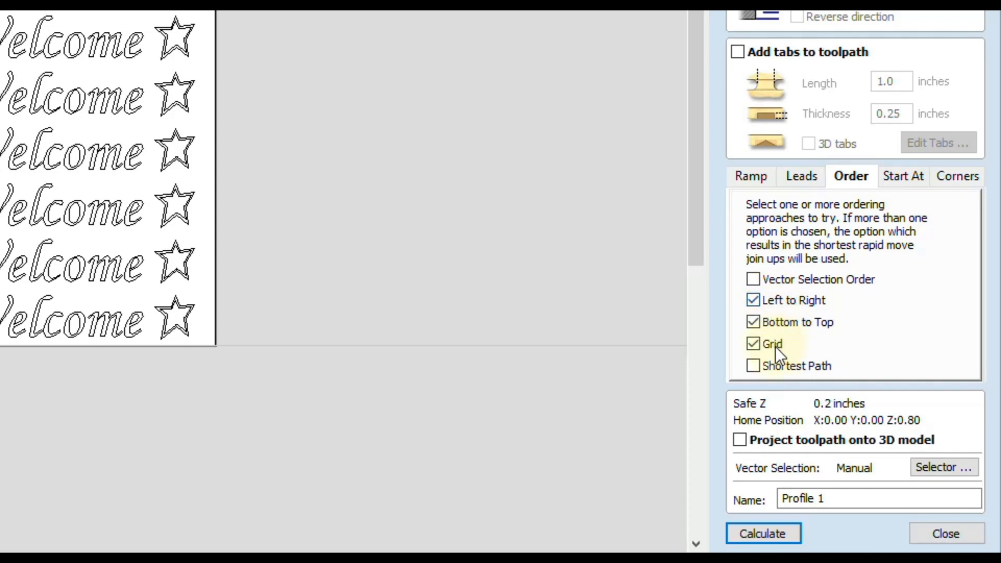
{"action": "mouse_move", "coordinate": [830, 329]}
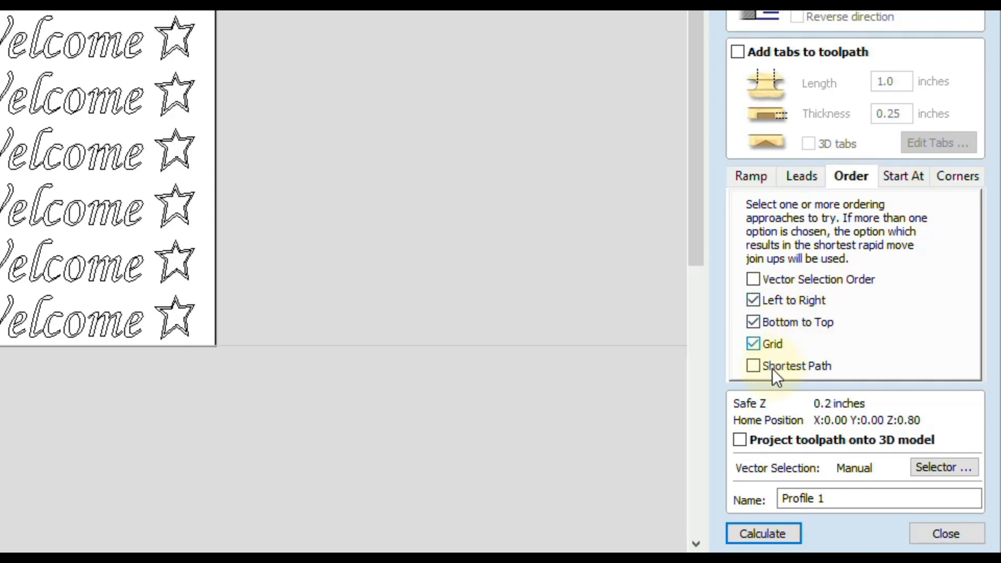
{"action": "mouse_move", "coordinate": [819, 381]}
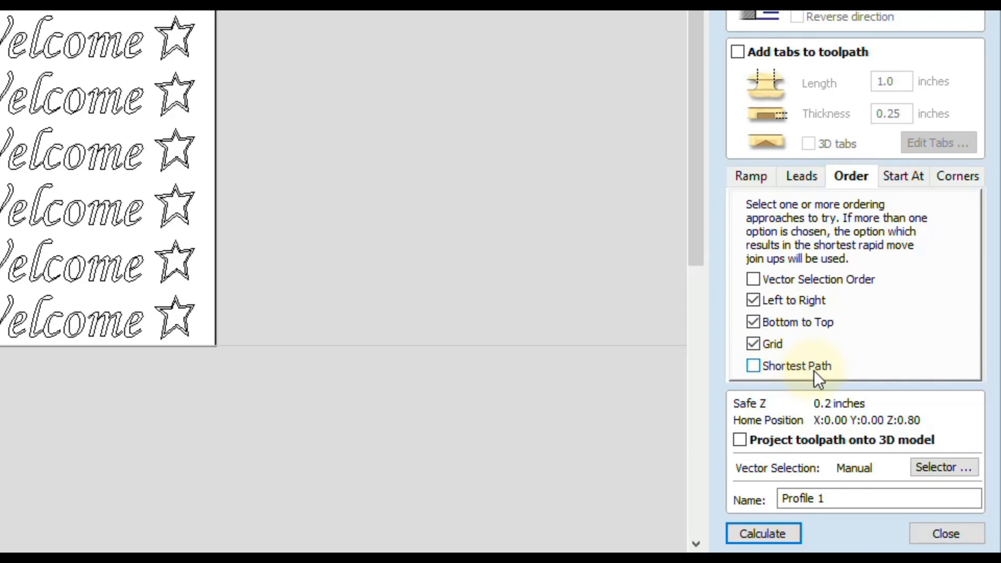
{"action": "left_click", "coordinate": [754, 300]}
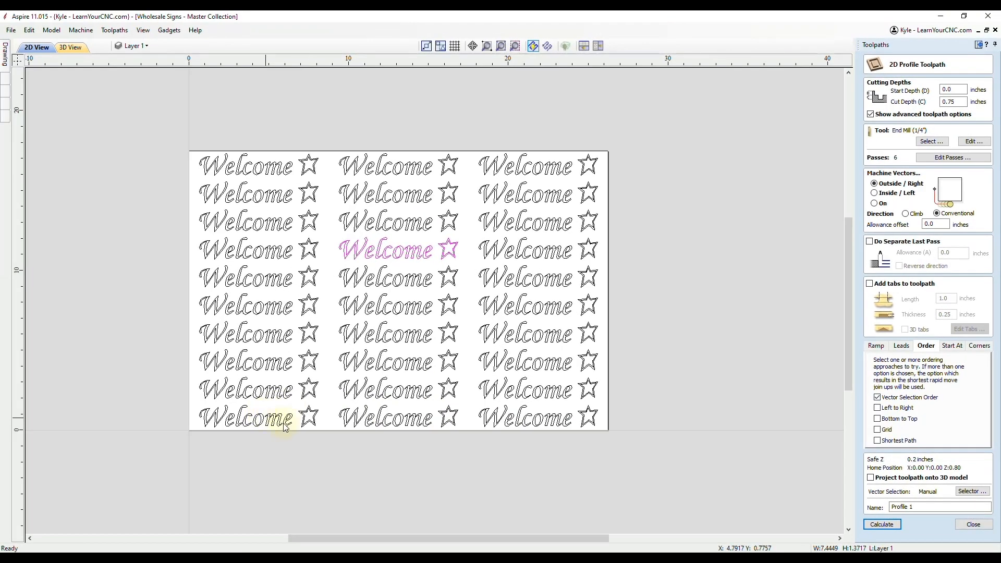
{"action": "mouse_move", "coordinate": [249, 373]}
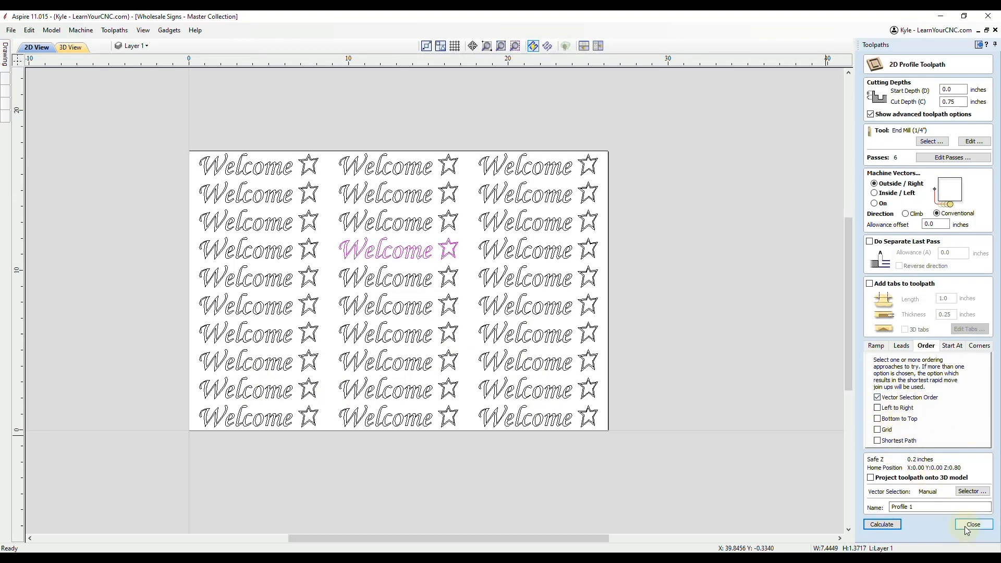
Close the profile form and tick Use Vector Selection Order in Pocket Toolpath
{"action": "left_click", "coordinate": [971, 524]}
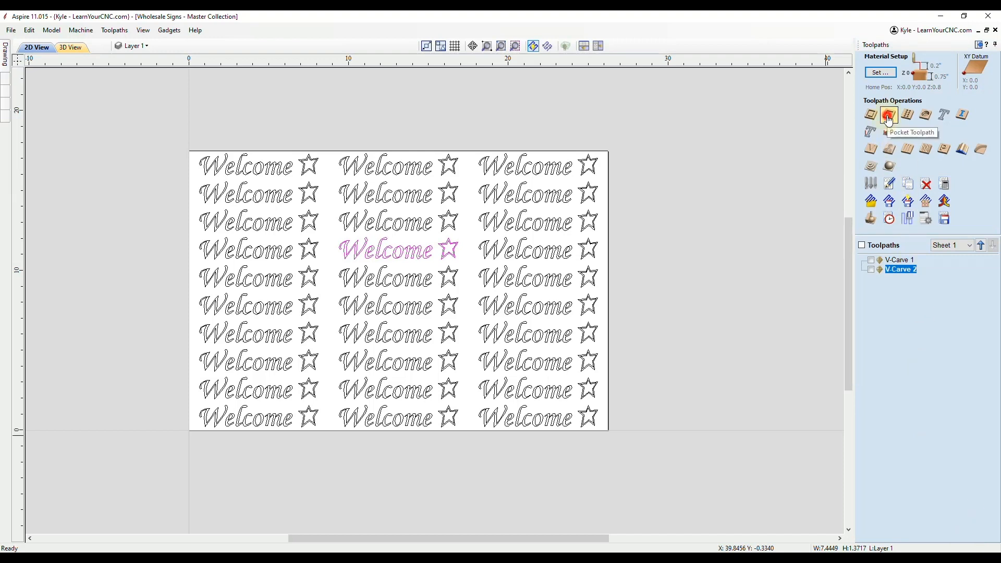
{"action": "left_click", "coordinate": [888, 115]}
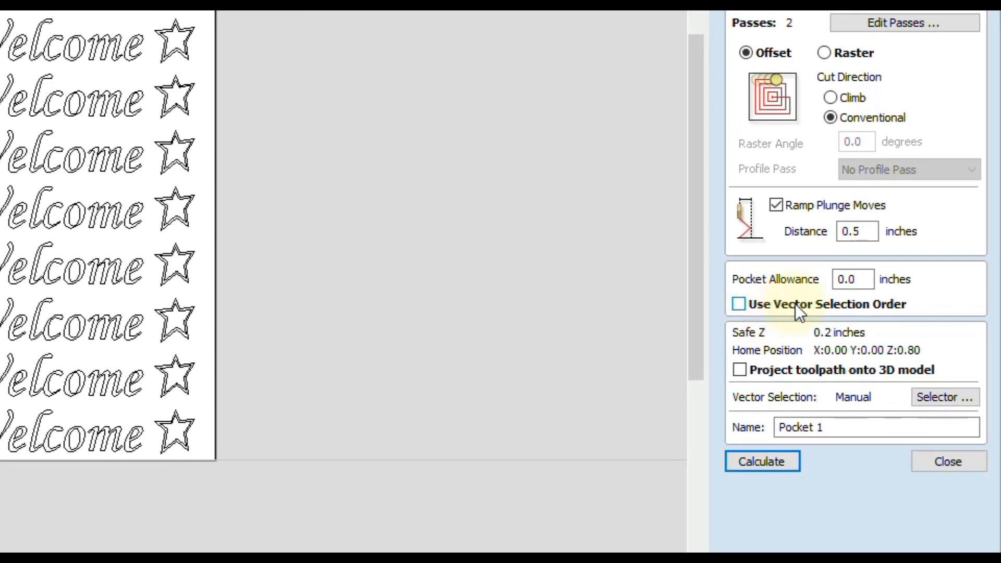
{"action": "mouse_move", "coordinate": [754, 322]}
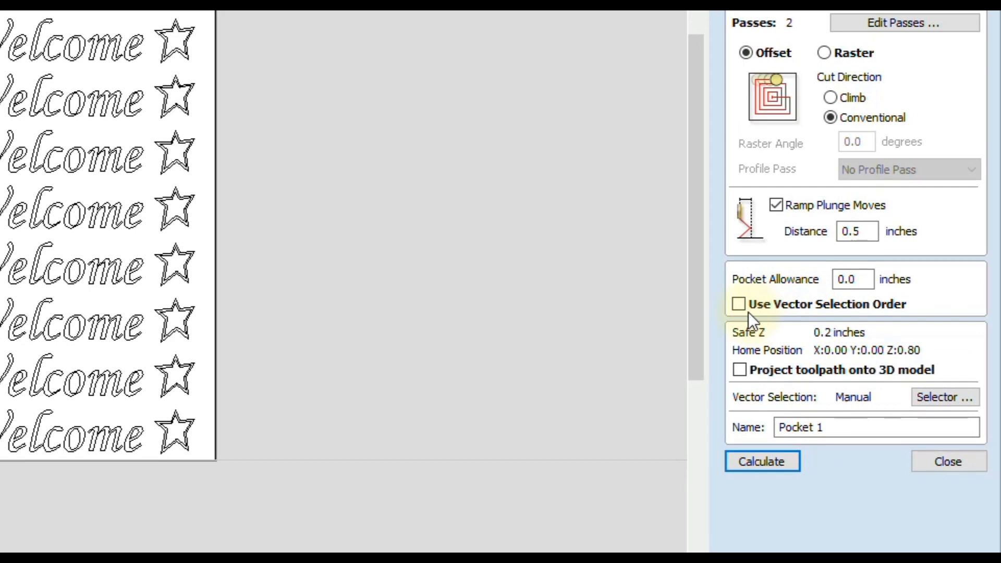
{"action": "left_click", "coordinate": [739, 304]}
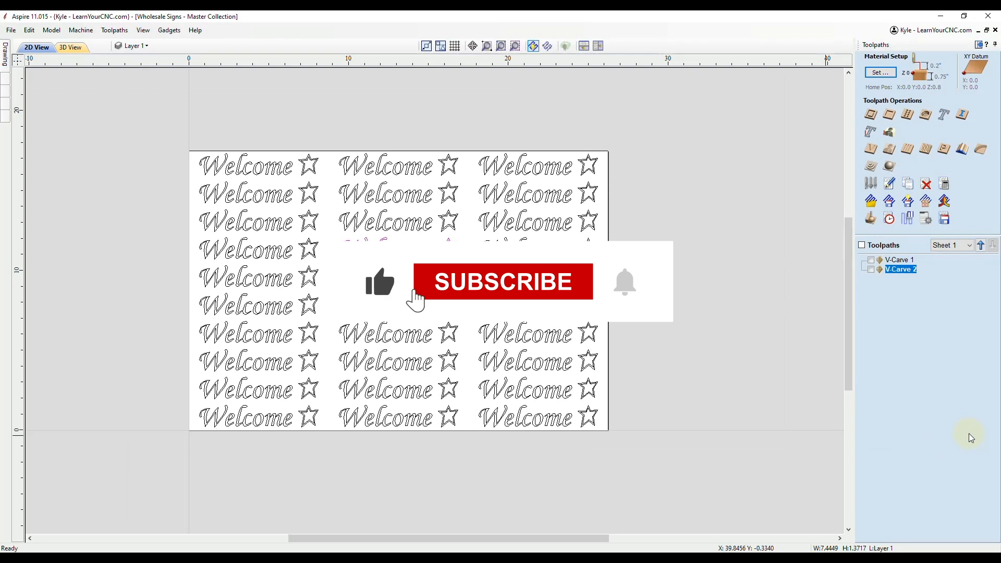
Close the Pocket Toolpath form, leaving V-Carve 1 and V-Carve 2 listed
{"action": "left_click", "coordinate": [501, 282]}
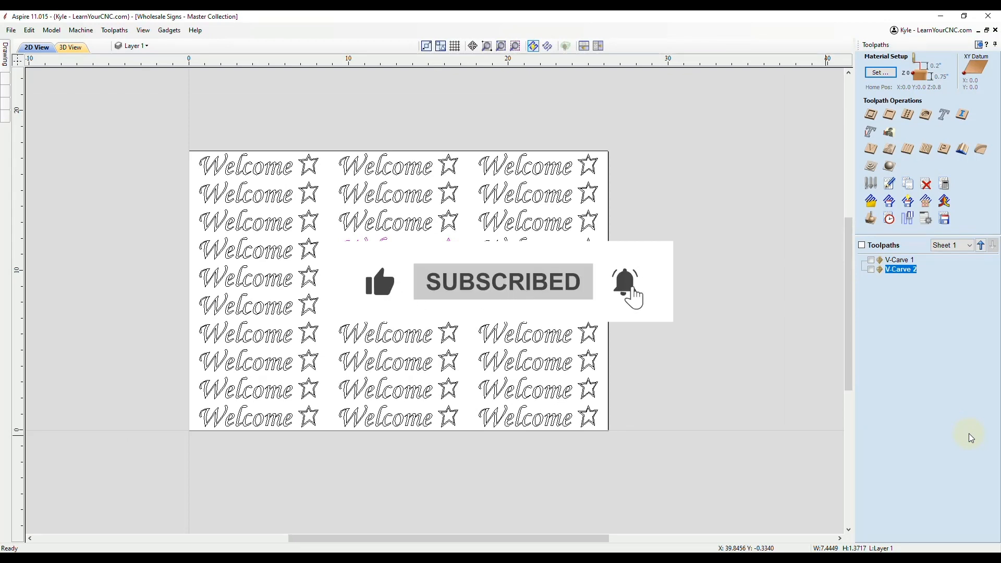